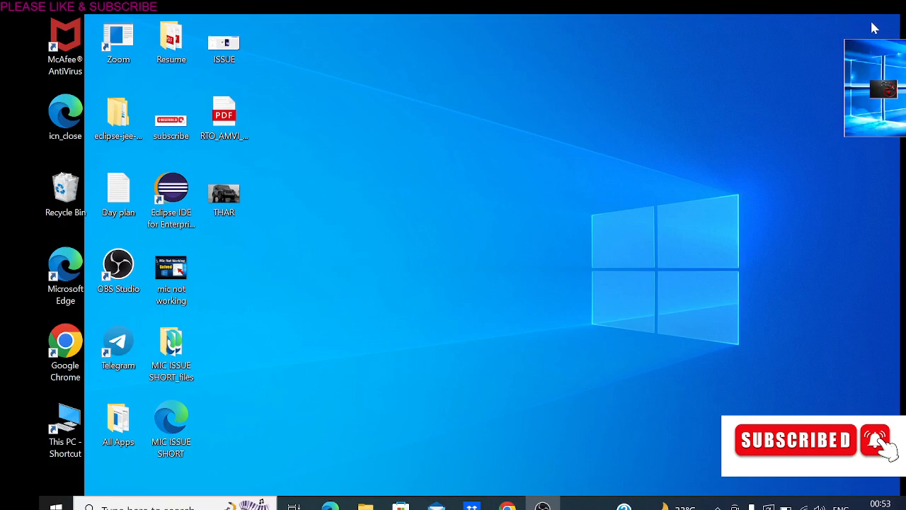
{"action": "mouse_move", "coordinate": [645, 410]}
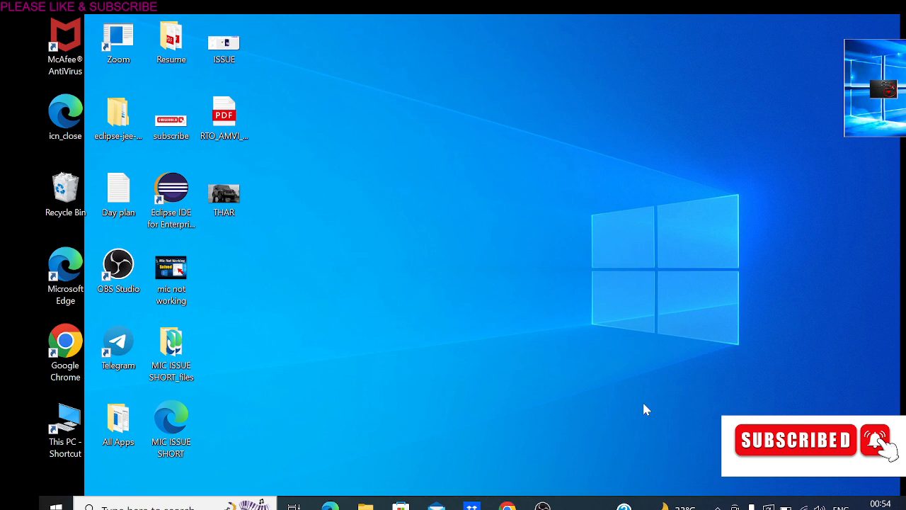
{"action": "mouse_move", "coordinate": [753, 395]}
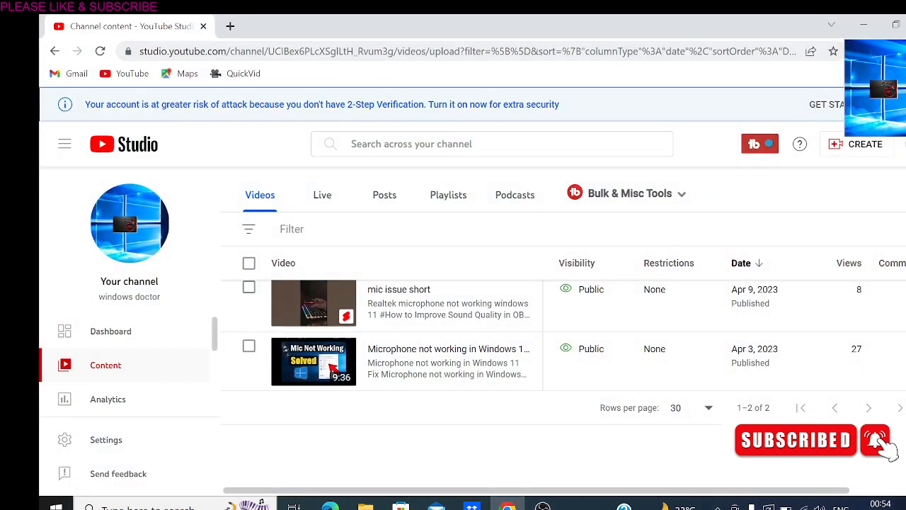
{"action": "mouse_move", "coordinate": [827, 20]}
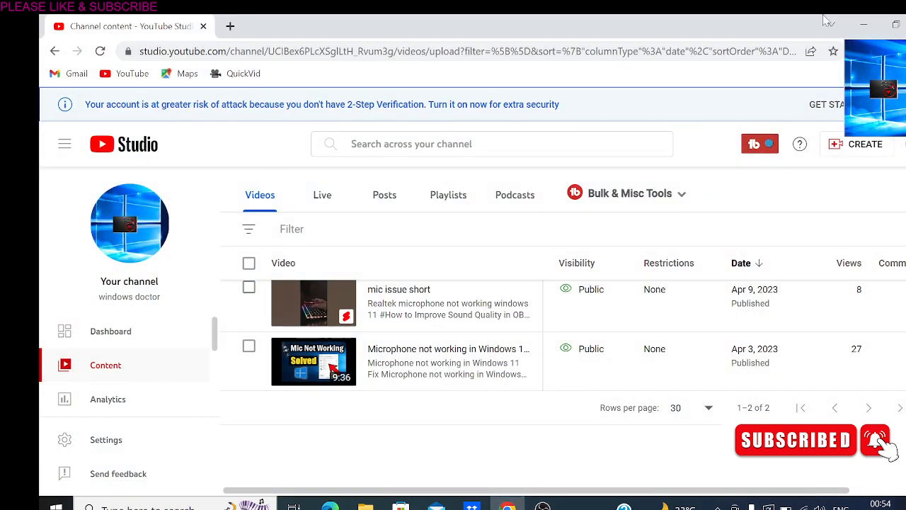
Lower the System Sounds slider for the Realtek speaker, then bring it back up
{"action": "left_click", "coordinate": [863, 26]}
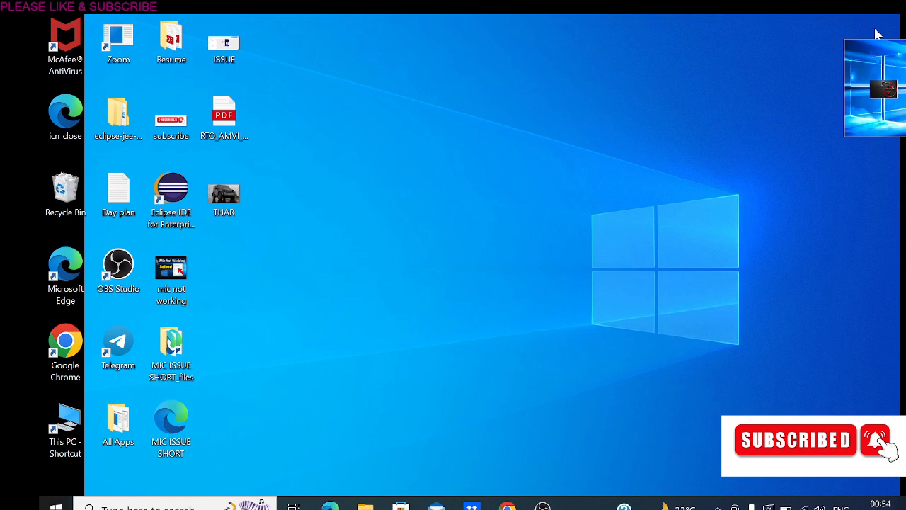
{"action": "mouse_move", "coordinate": [799, 252]}
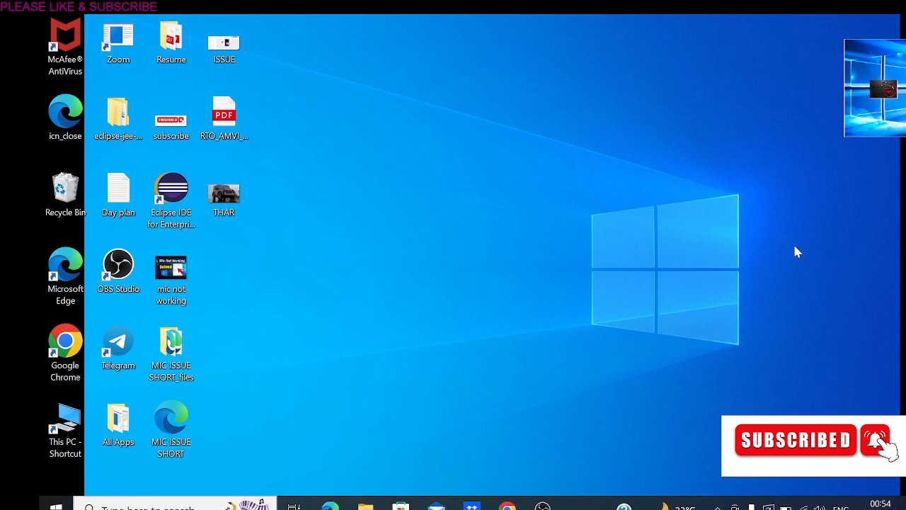
{"action": "mouse_move", "coordinate": [806, 381]}
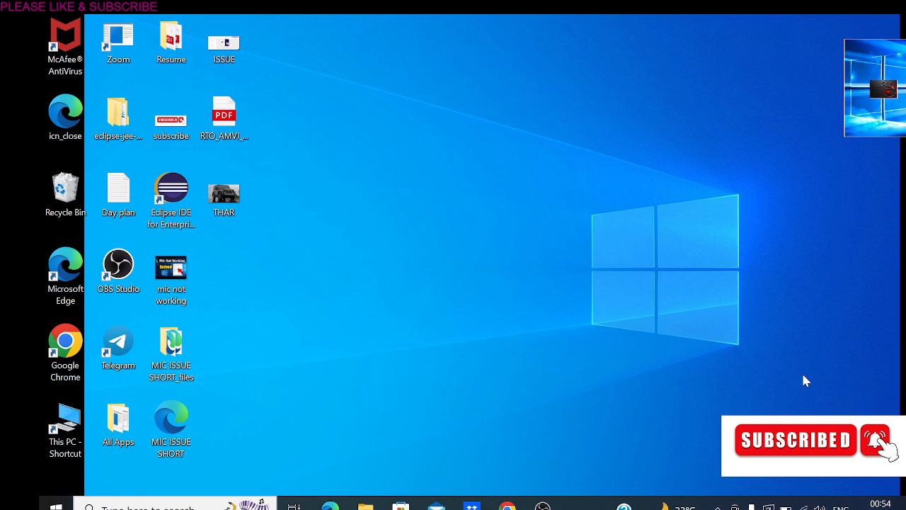
{"action": "mouse_move", "coordinate": [575, 363]}
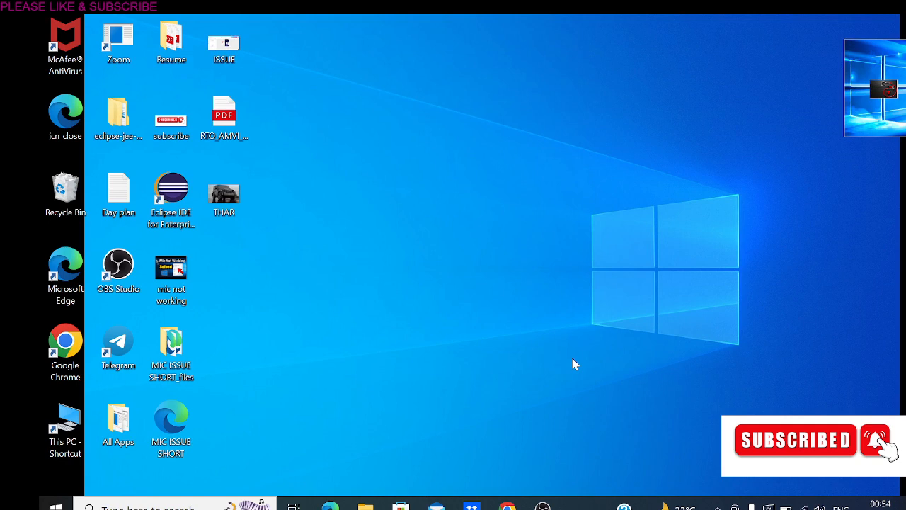
{"action": "mouse_move", "coordinate": [598, 357]}
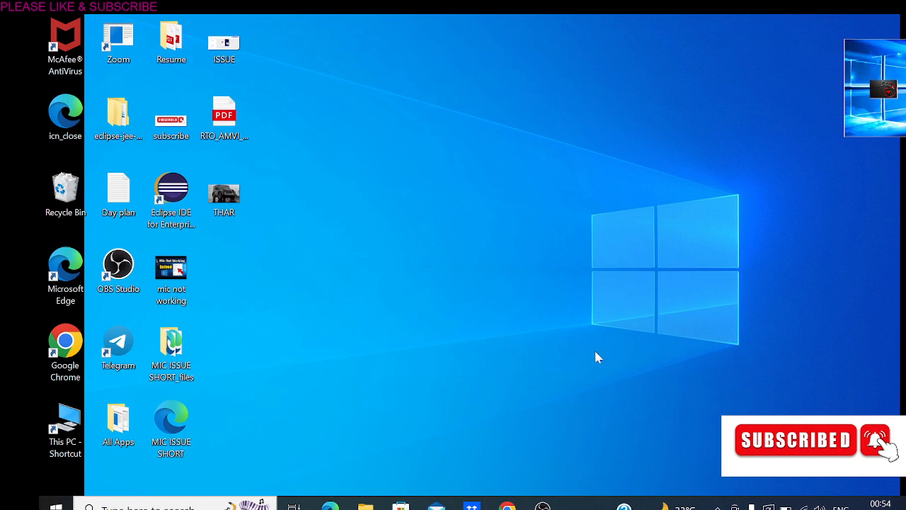
{"action": "left_click", "coordinate": [169, 117]}
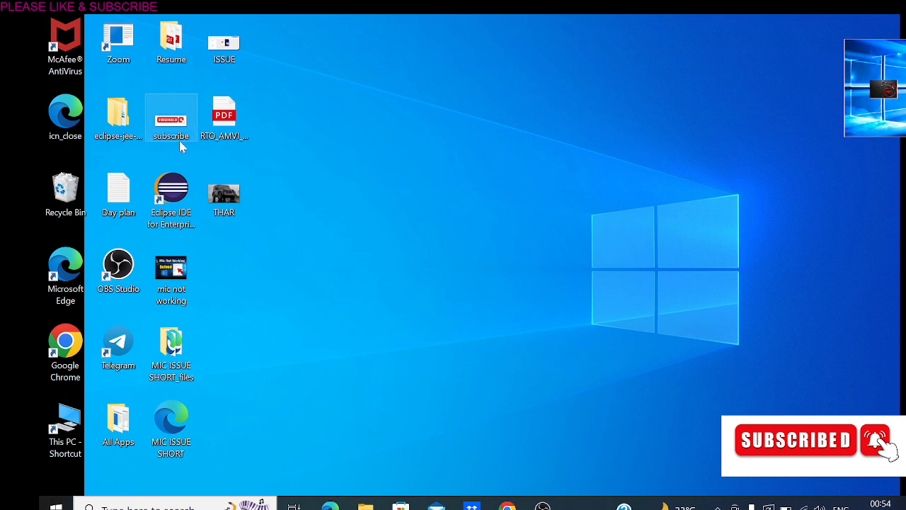
{"action": "mouse_move", "coordinate": [183, 122]}
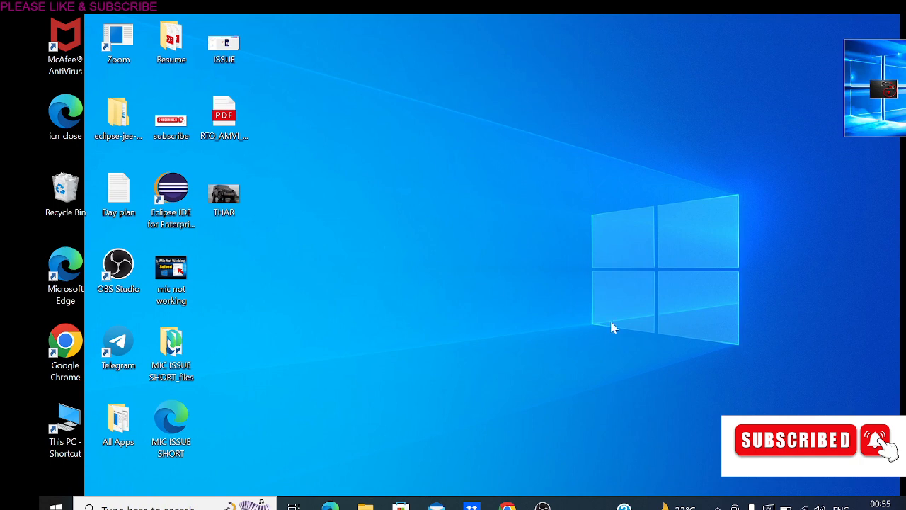
{"action": "mouse_move", "coordinate": [688, 365]}
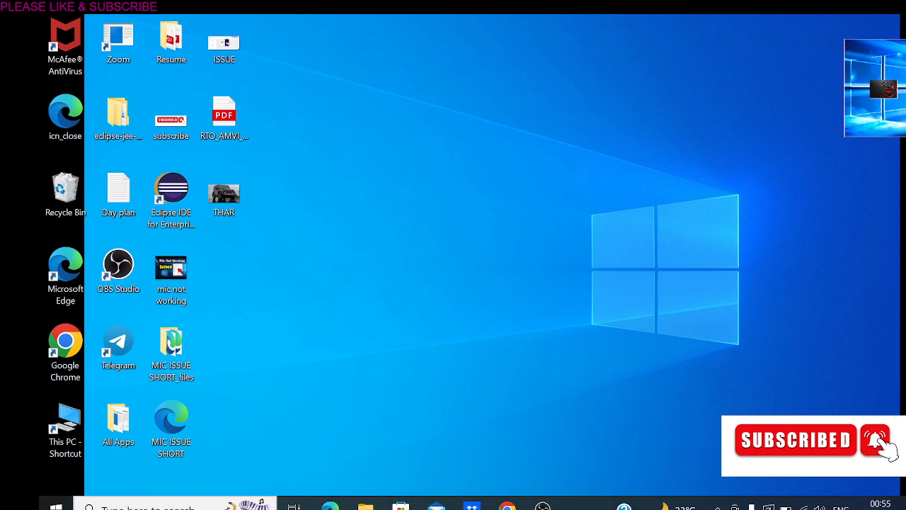
{"action": "mouse_move", "coordinate": [833, 492]}
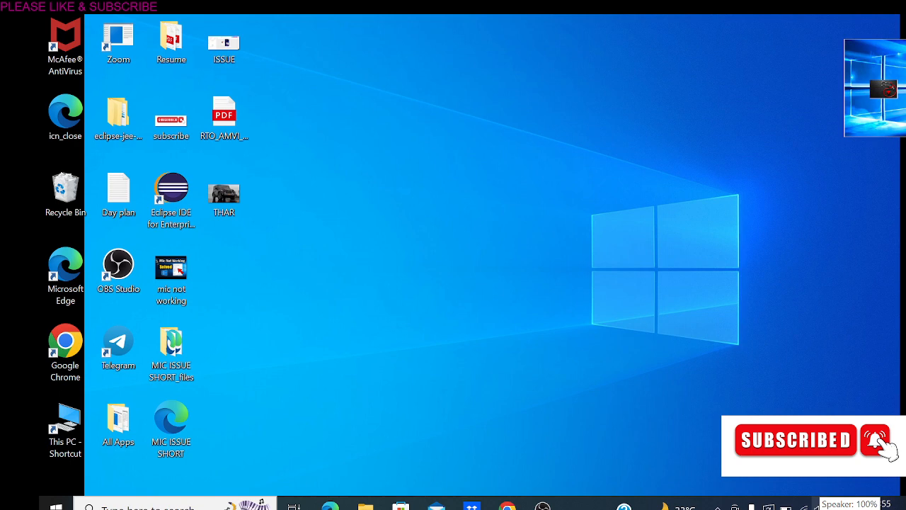
{"action": "mouse_move", "coordinate": [717, 505]}
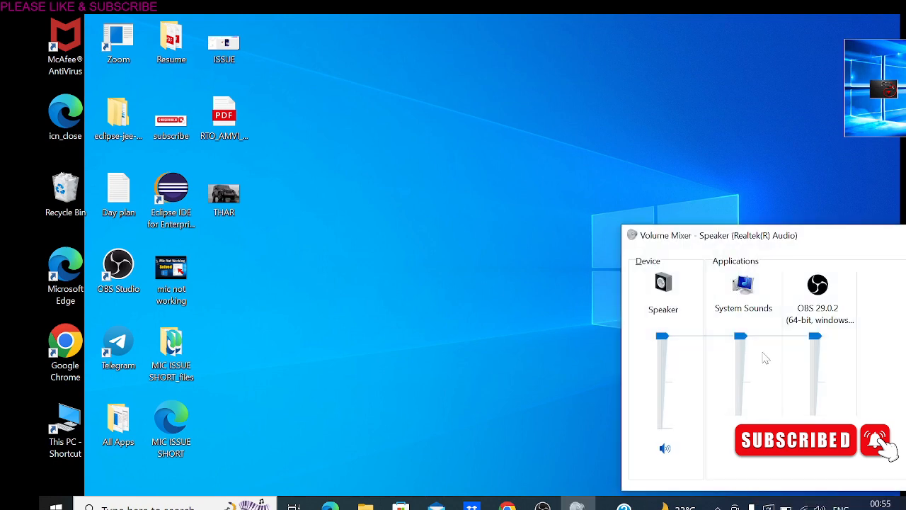
{"action": "mouse_move", "coordinate": [800, 366]}
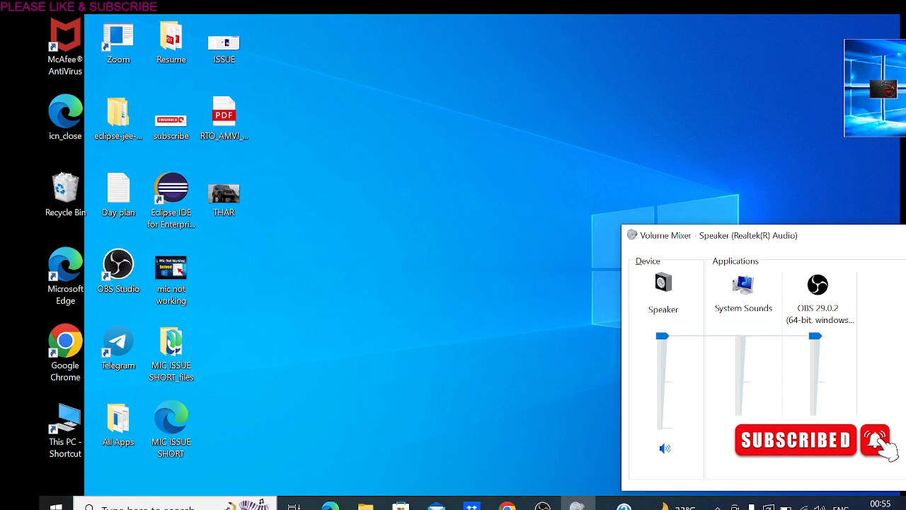
{"action": "mouse_move", "coordinate": [739, 403]}
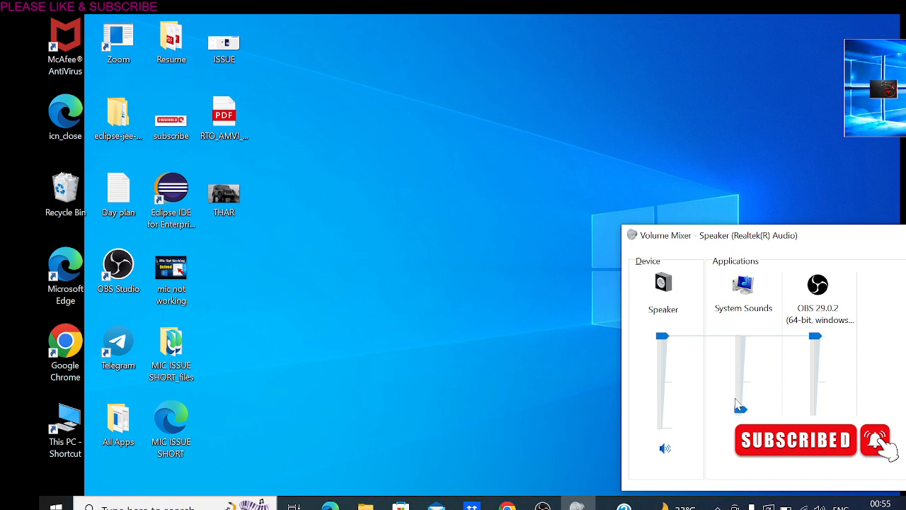
{"action": "left_click_drag", "start_coordinate": [741, 404], "coordinate": [741, 357]}
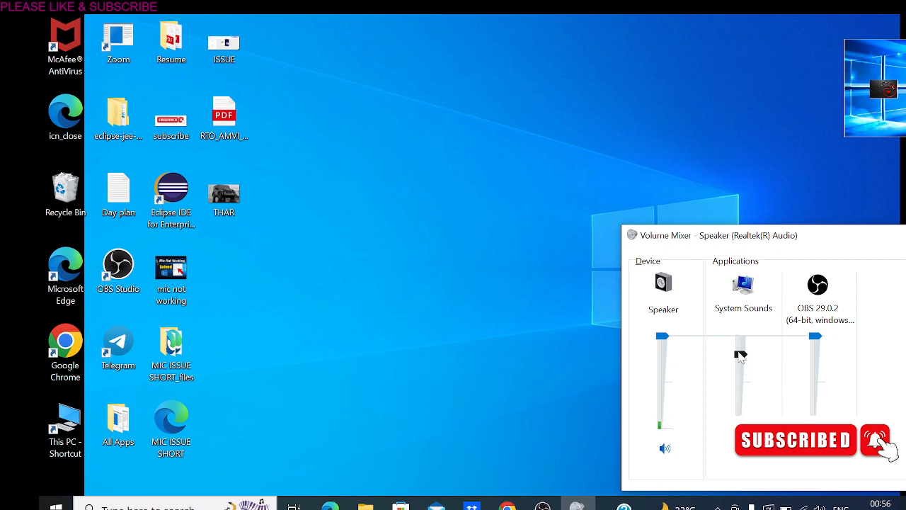
{"action": "left_click_drag", "start_coordinate": [741, 357], "coordinate": [740, 336]}
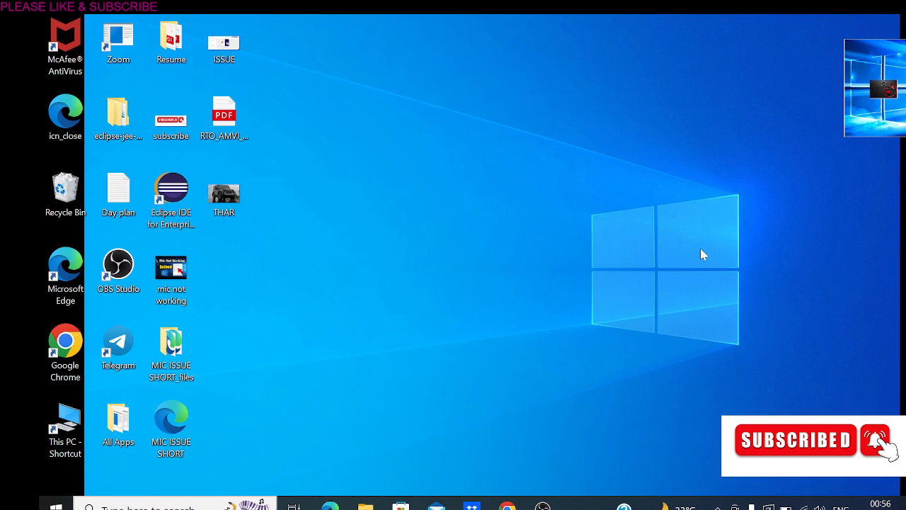
{"action": "mouse_move", "coordinate": [736, 396]}
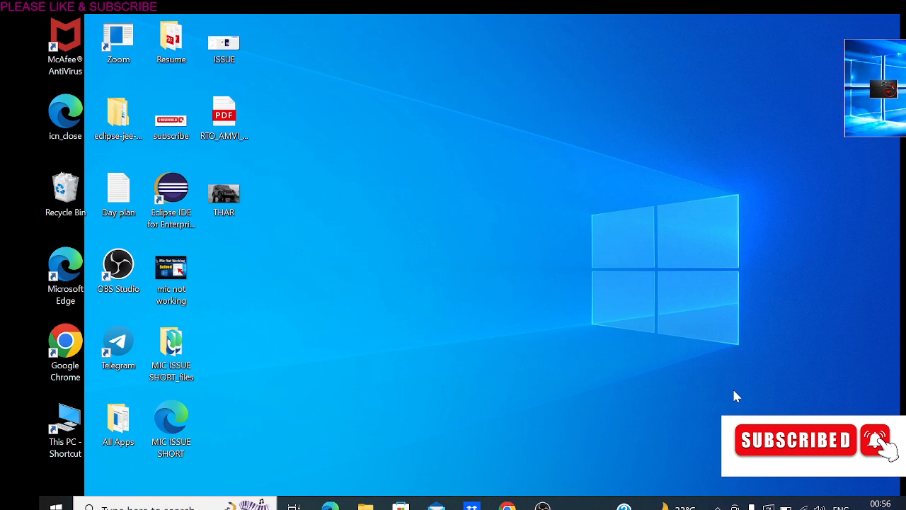
{"action": "mouse_move", "coordinate": [553, 389]}
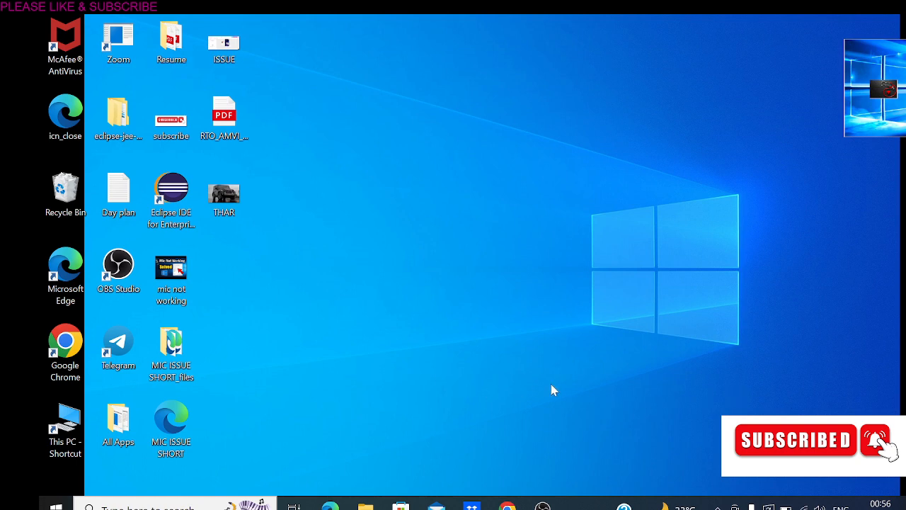
{"action": "mouse_move", "coordinate": [424, 395]}
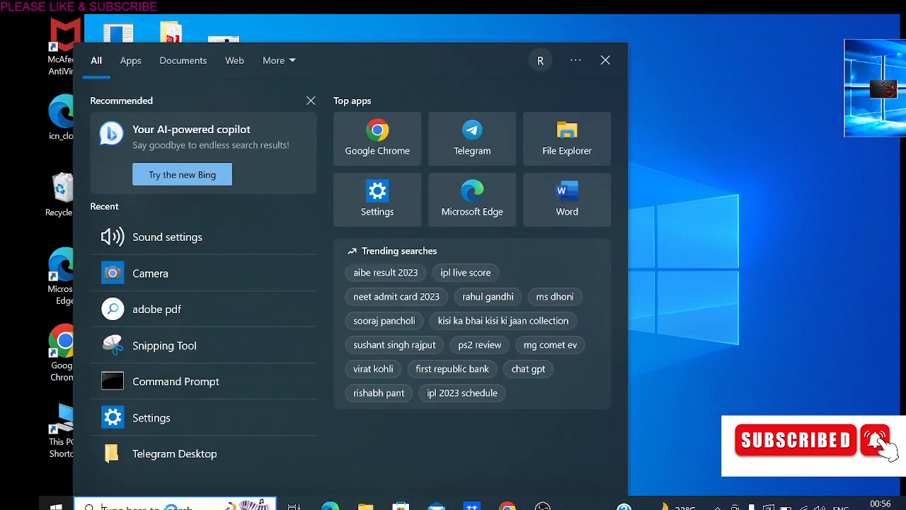
Search 'sound settings' so Sound settings appears as the best match
{"action": "type", "text": "sound"}
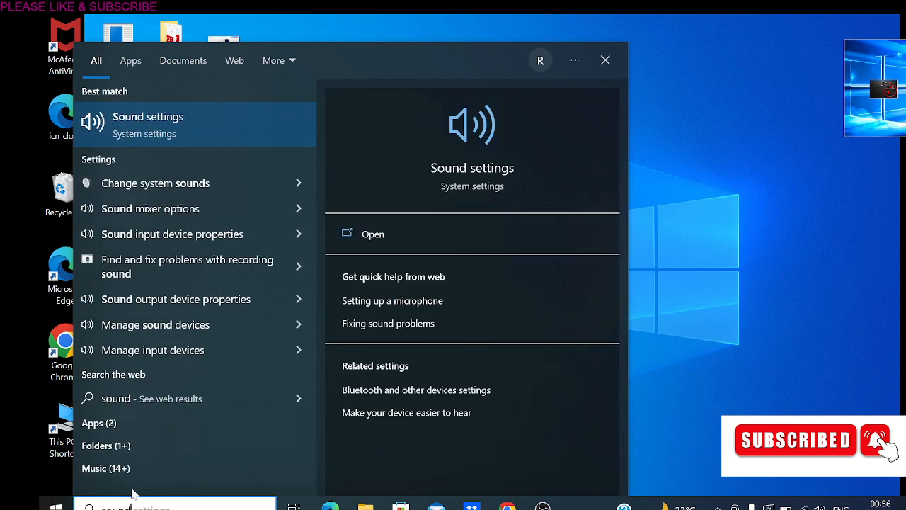
{"action": "mouse_move", "coordinate": [147, 127]}
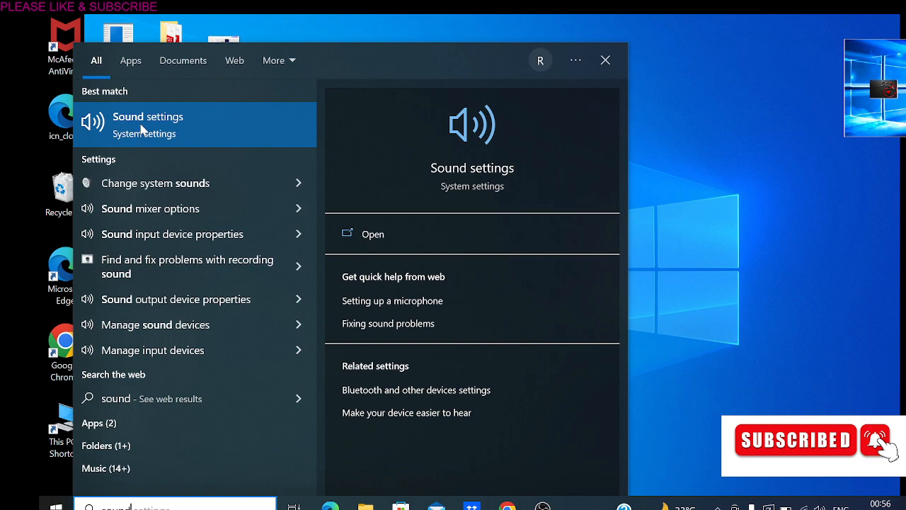
{"action": "mouse_move", "coordinate": [179, 138]}
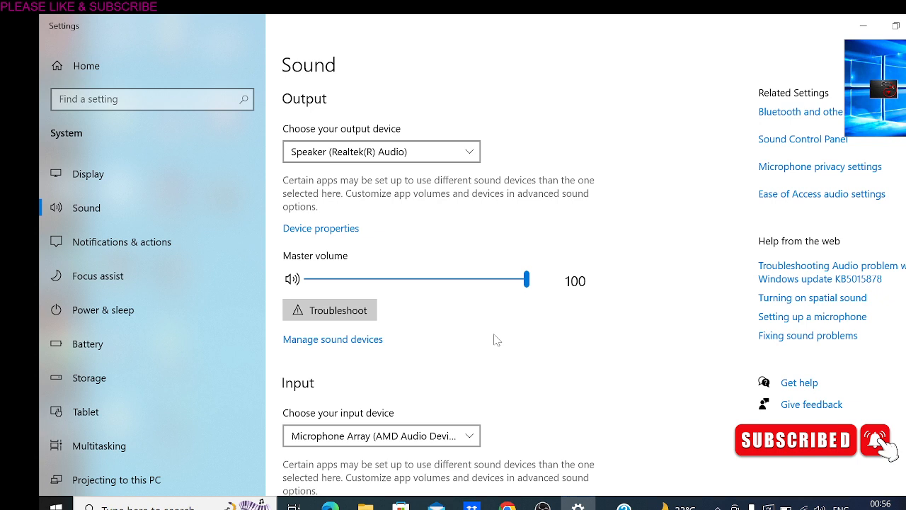
Review the Sound page and go to Sound Control Panel under Related Settings
{"action": "scroll", "scroll_direction": "down", "scroll_amount": 3}
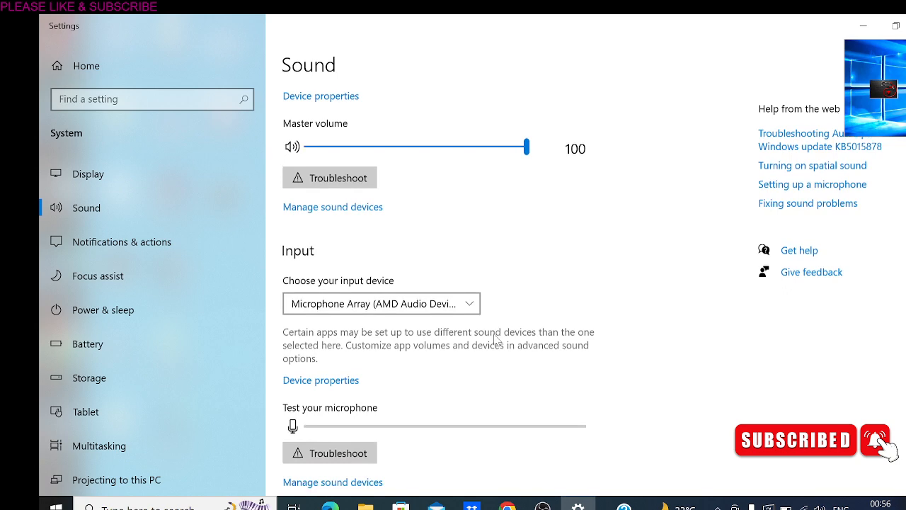
{"action": "scroll", "scroll_direction": "down", "scroll_amount": 3}
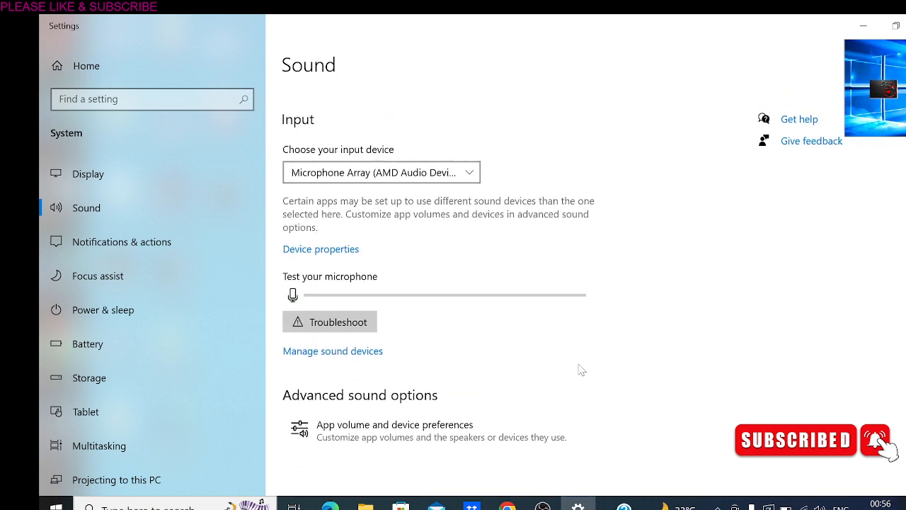
{"action": "mouse_move", "coordinate": [631, 286]}
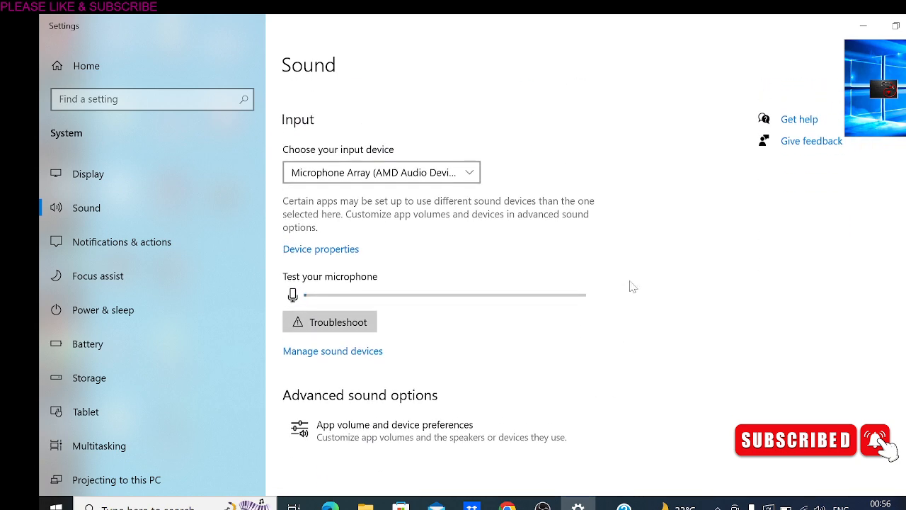
{"action": "mouse_move", "coordinate": [588, 285]}
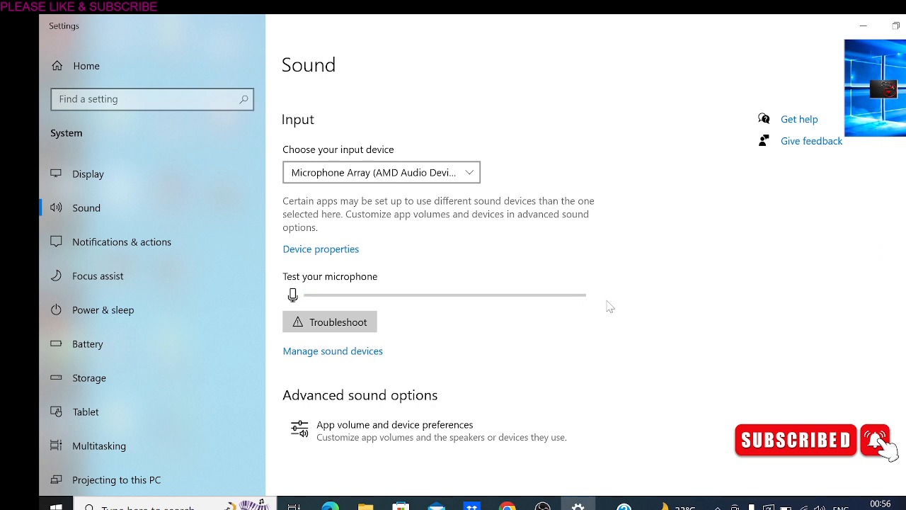
{"action": "mouse_move", "coordinate": [591, 308]}
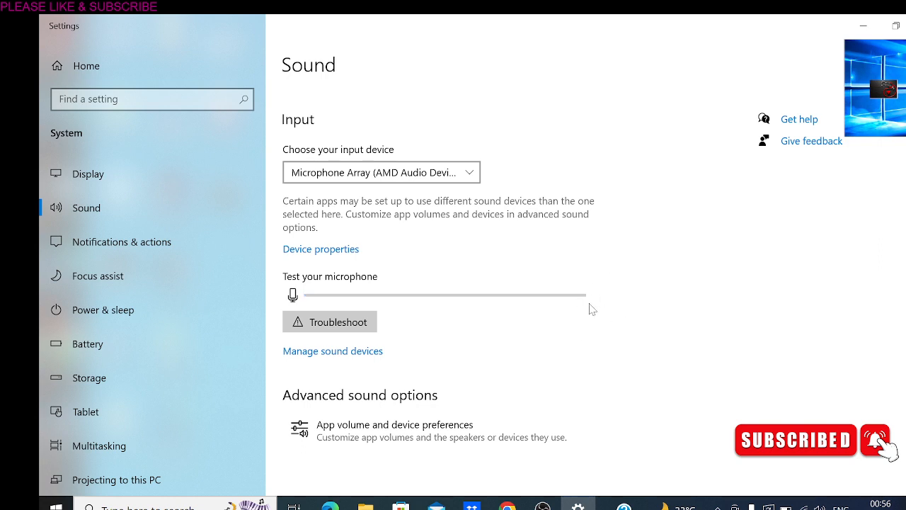
{"action": "mouse_move", "coordinate": [606, 300]}
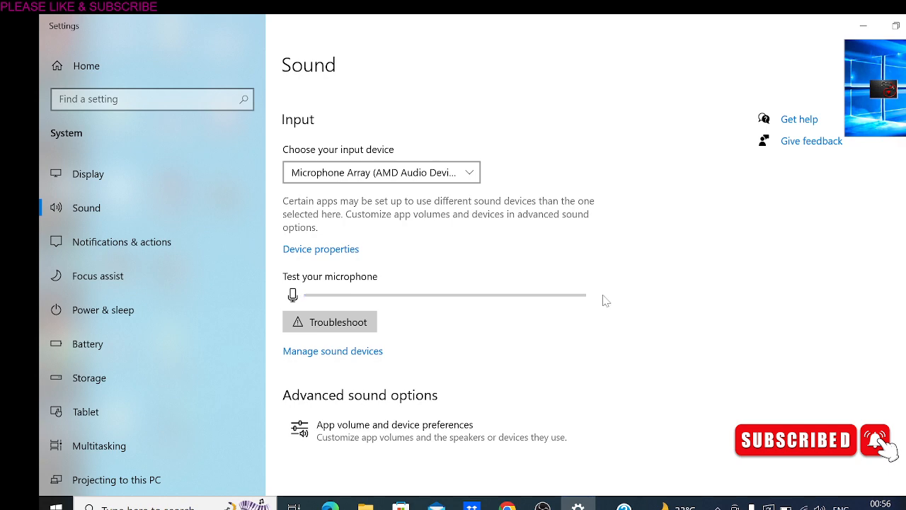
{"action": "scroll", "scroll_direction": "up", "scroll_amount": 3}
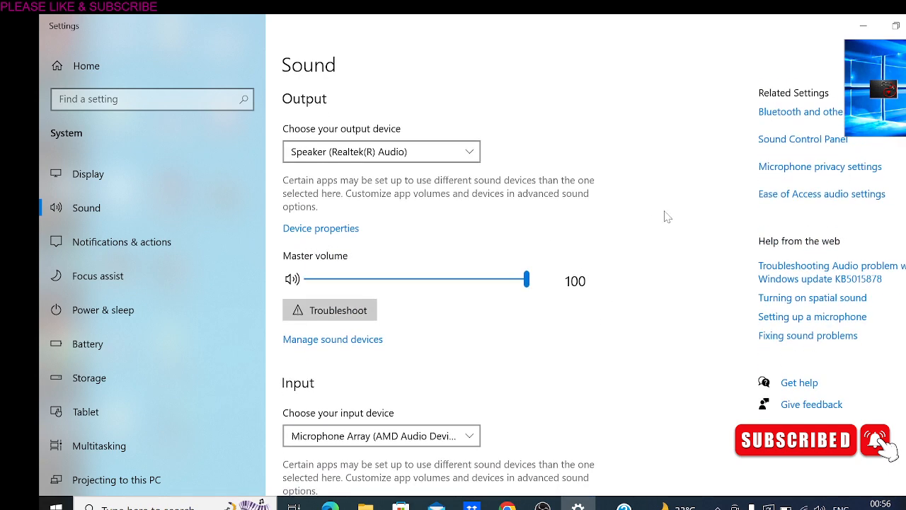
{"action": "mouse_move", "coordinate": [758, 136]}
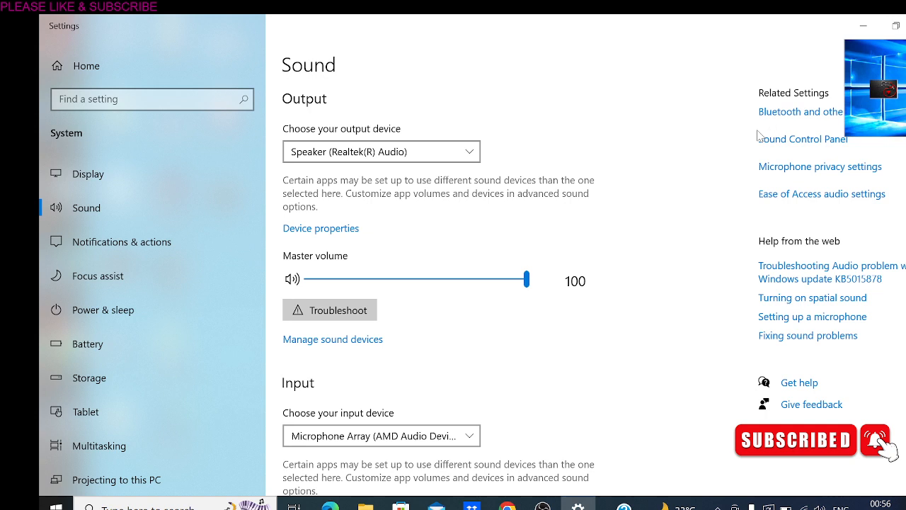
{"action": "mouse_move", "coordinate": [794, 144]}
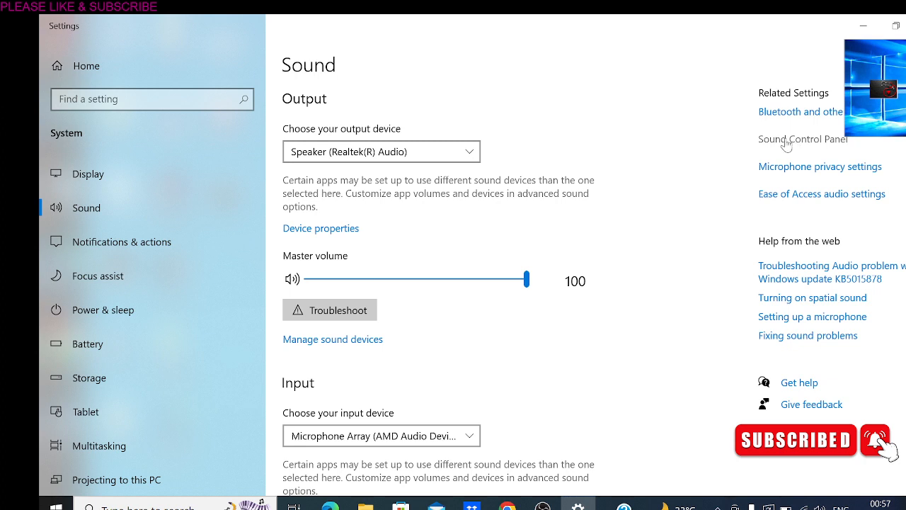
{"action": "left_click", "coordinate": [803, 139]}
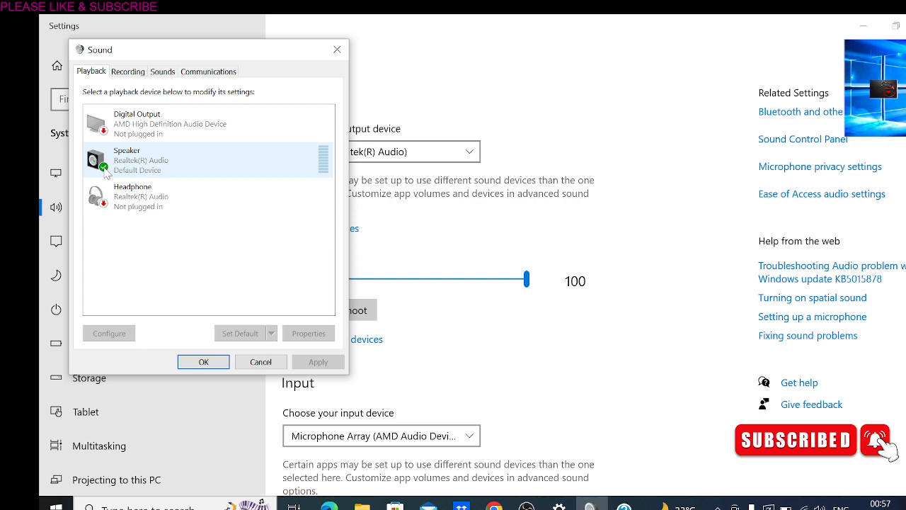
{"action": "mouse_move", "coordinate": [156, 169]}
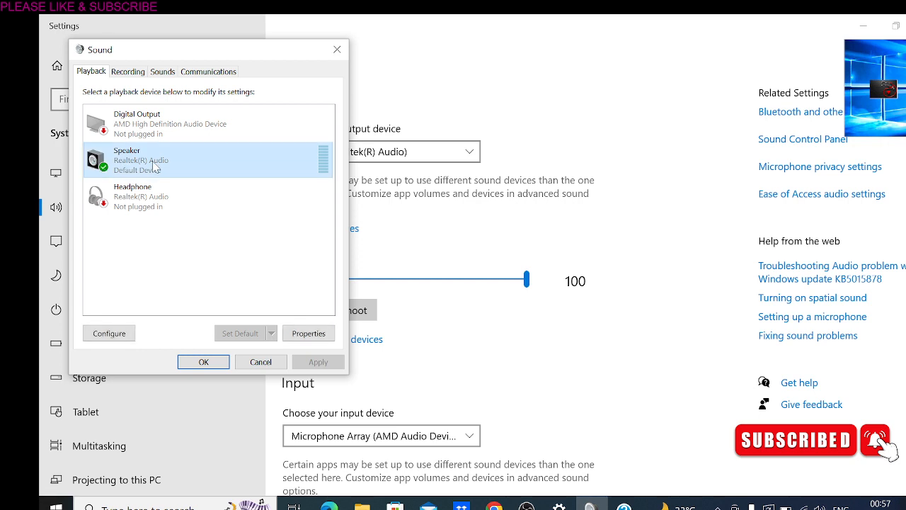
{"action": "mouse_move", "coordinate": [320, 361]}
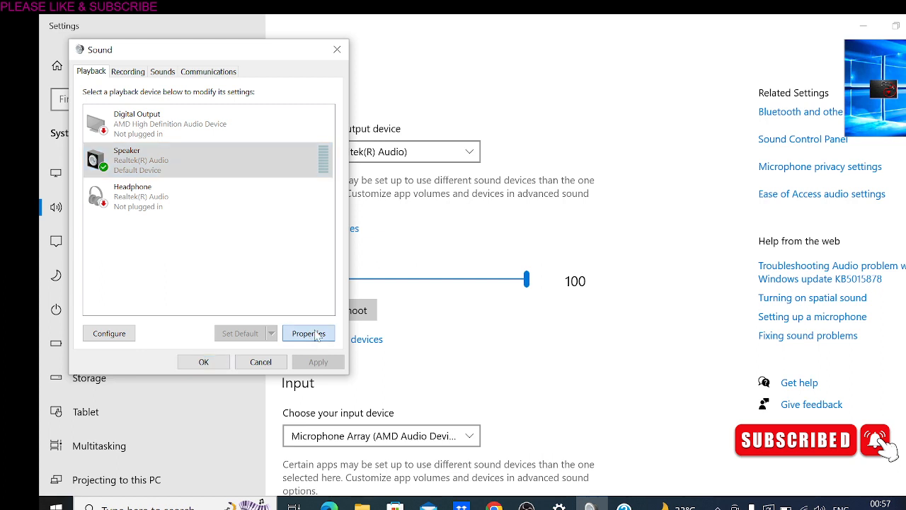
Bring up Speaker Properties for the Realtek speaker
{"action": "left_click", "coordinate": [309, 333]}
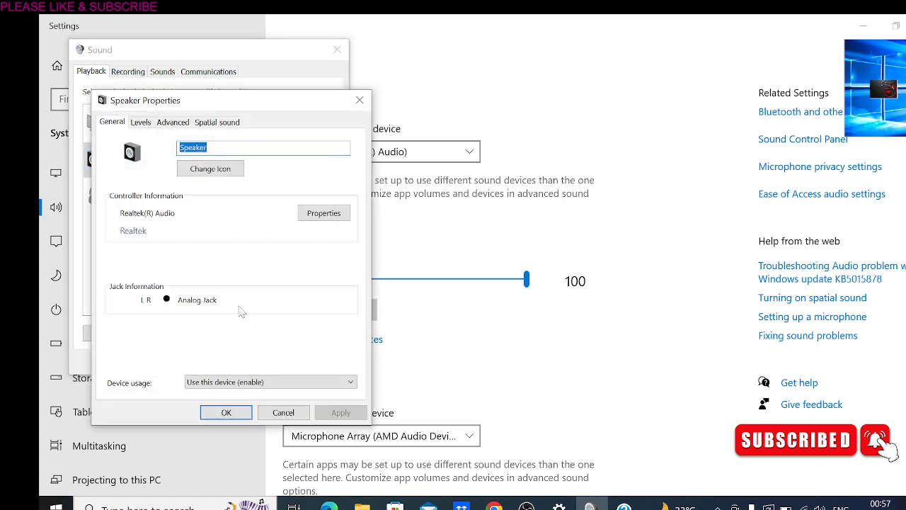
{"action": "mouse_move", "coordinate": [223, 253]}
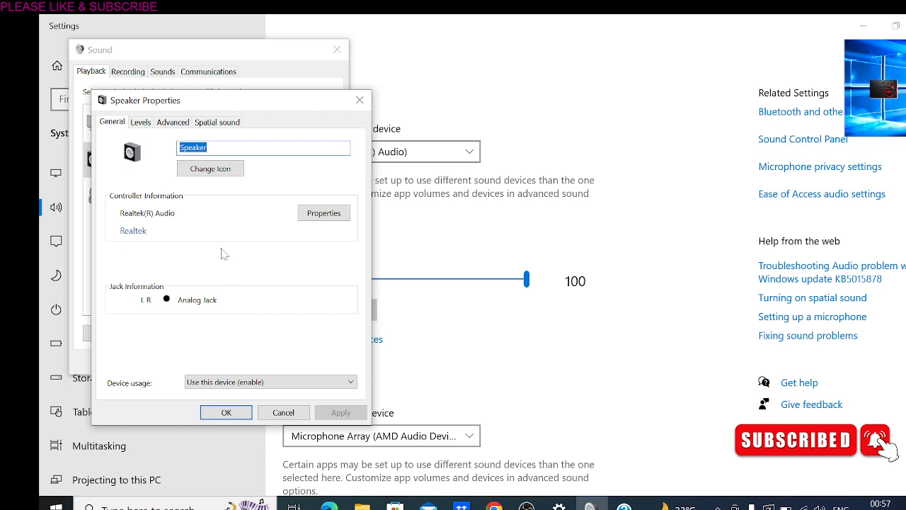
{"action": "mouse_move", "coordinate": [232, 242]}
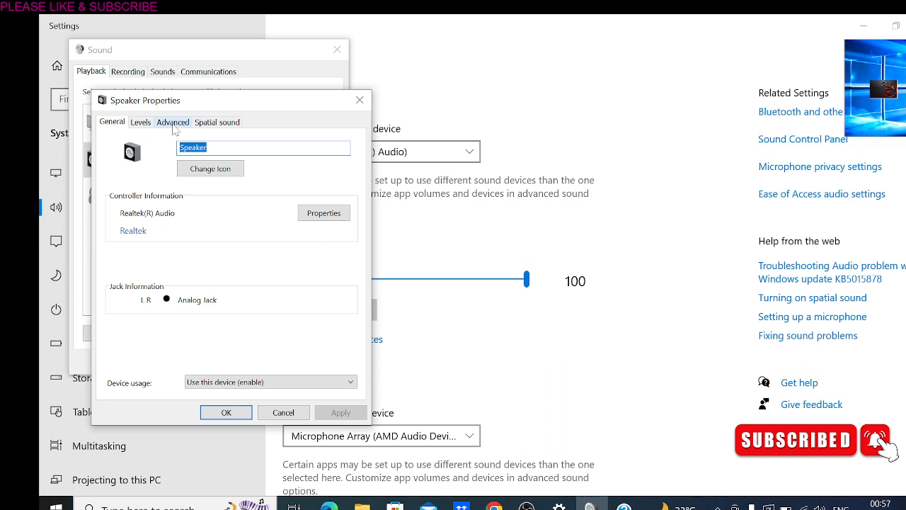
On the Advanced tab, leave Enable audio enhancements unchecked, apply and close Speaker Properties
{"action": "left_click", "coordinate": [173, 122]}
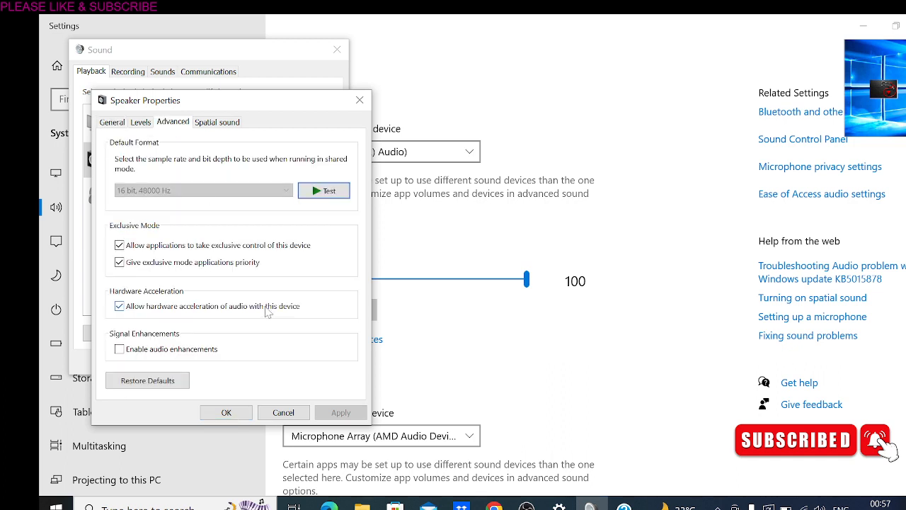
{"action": "left_click", "coordinate": [118, 348]}
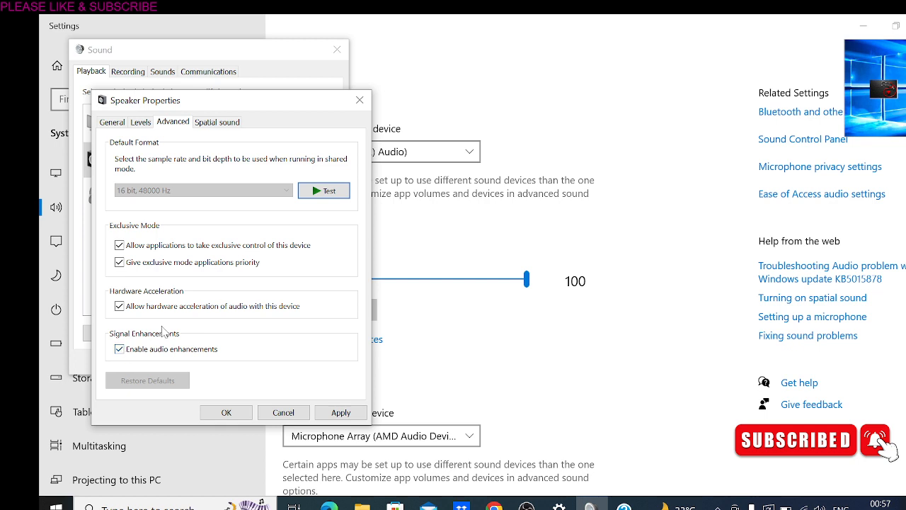
{"action": "left_click", "coordinate": [119, 348]}
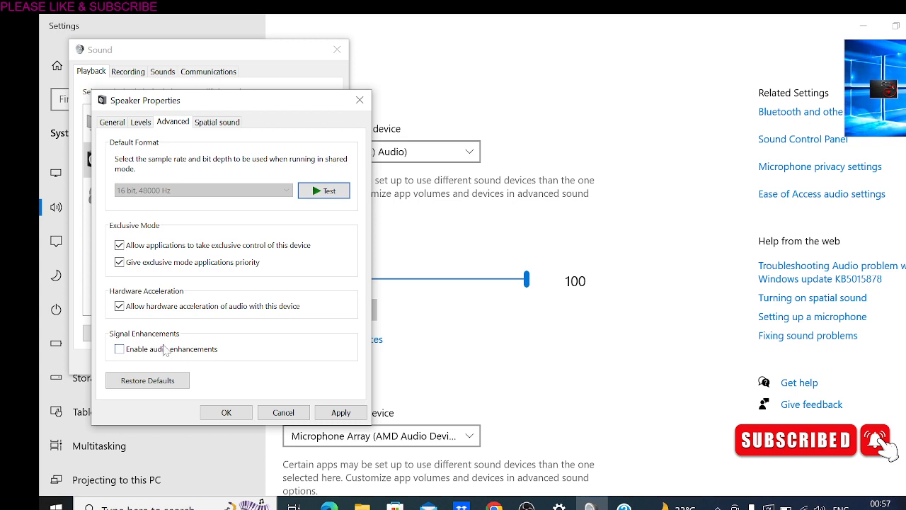
{"action": "left_click", "coordinate": [119, 349]}
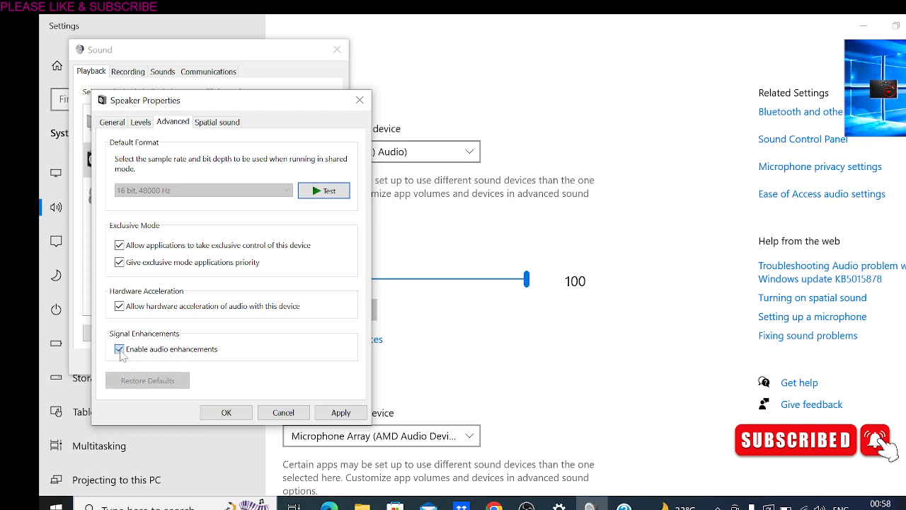
{"action": "left_click", "coordinate": [119, 349]}
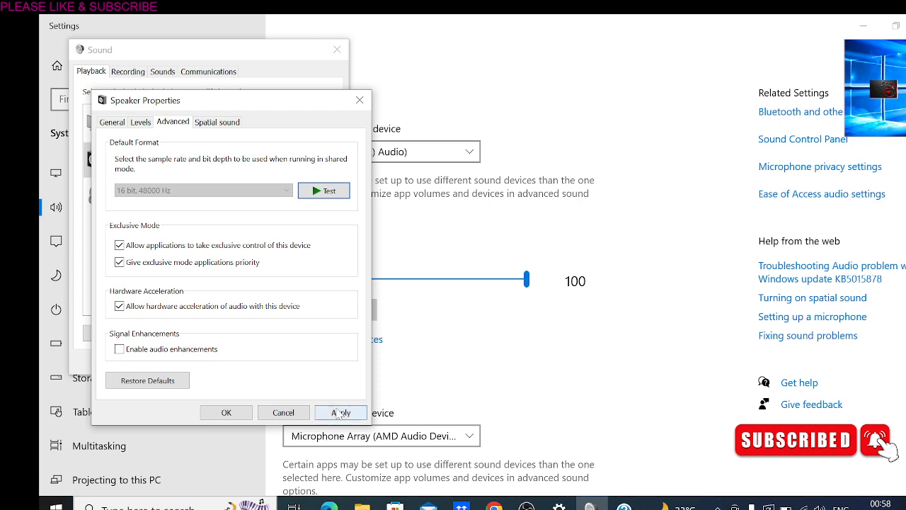
{"action": "left_click", "coordinate": [340, 412]}
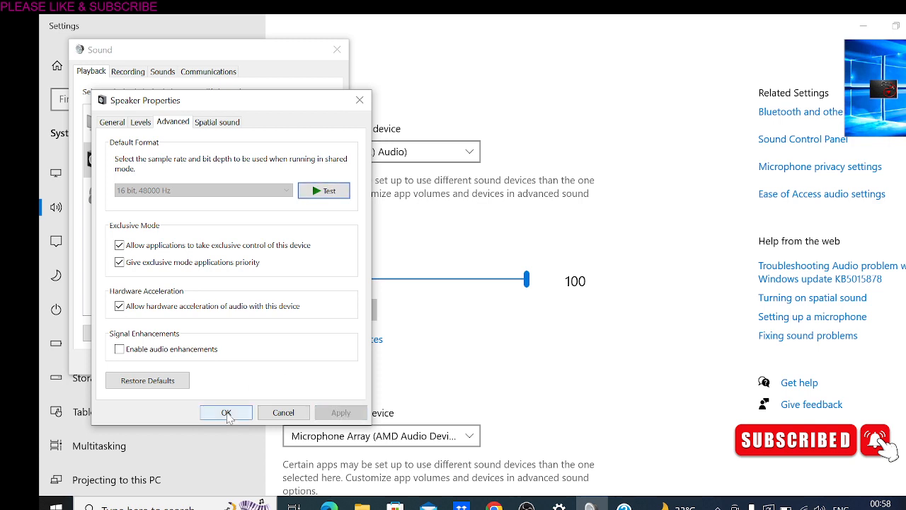
{"action": "left_click", "coordinate": [226, 412]}
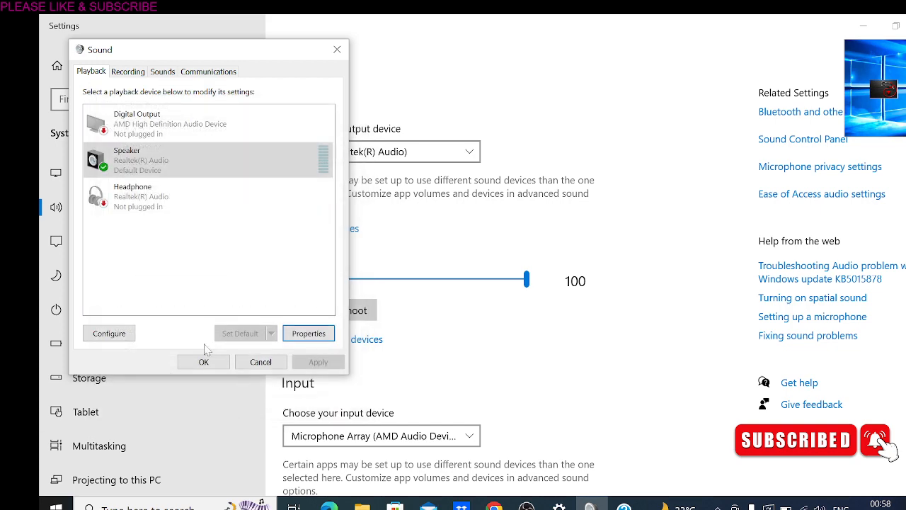
Close the Sound dialog and start launching the Settings app
{"action": "left_click", "coordinate": [204, 361]}
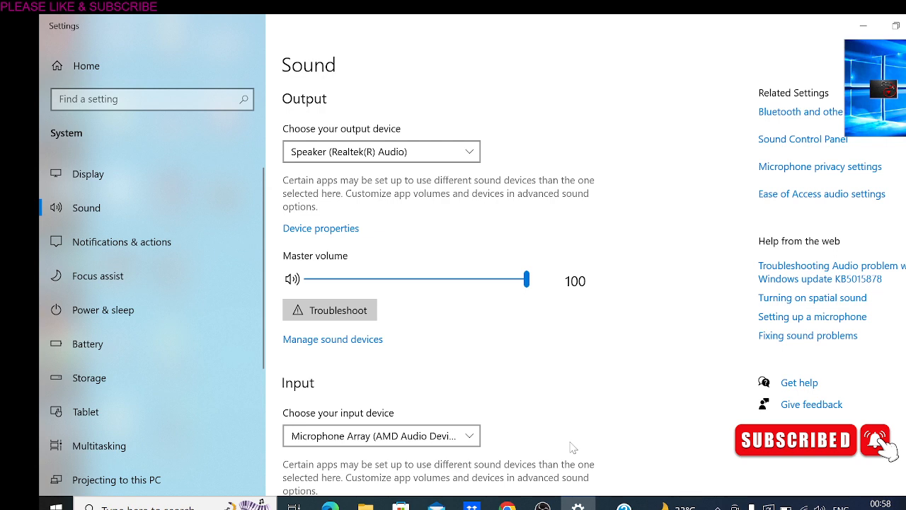
{"action": "mouse_move", "coordinate": [376, 402]}
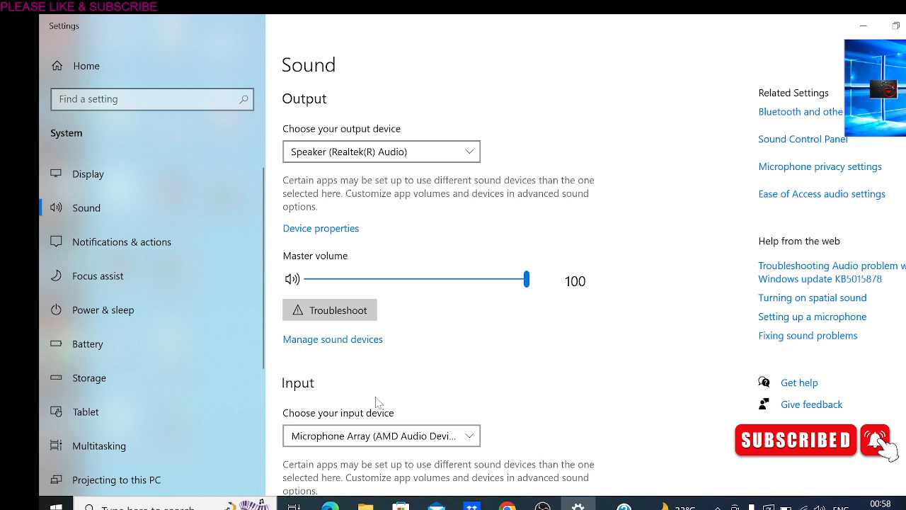
{"action": "mouse_move", "coordinate": [623, 361]}
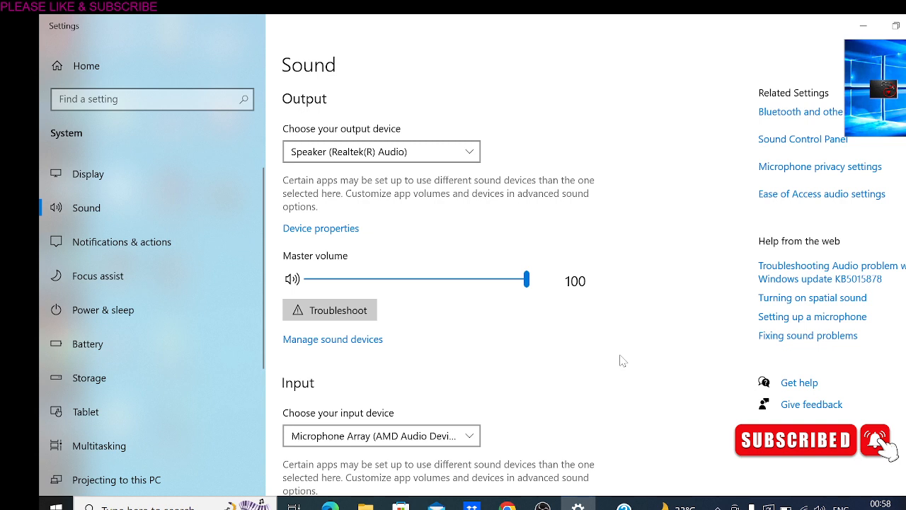
{"action": "mouse_move", "coordinate": [508, 322]}
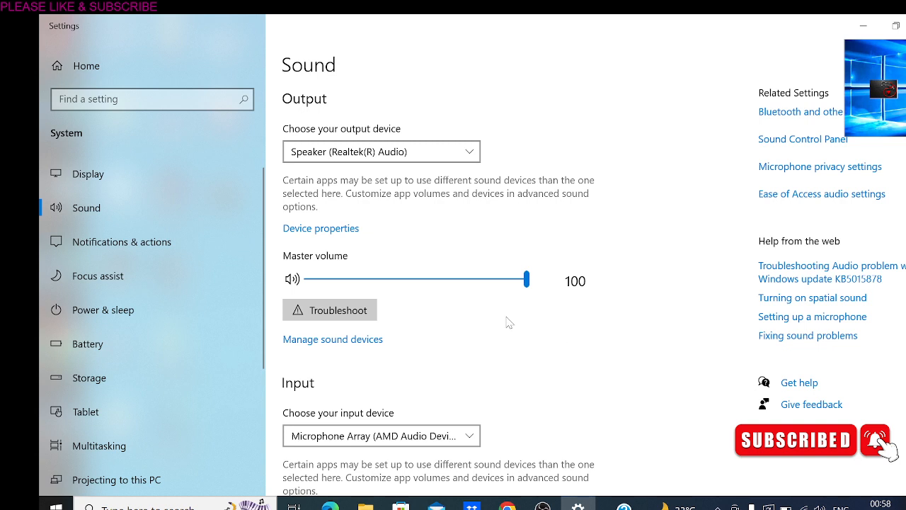
{"action": "scroll", "scroll_direction": "down", "scroll_amount": 3}
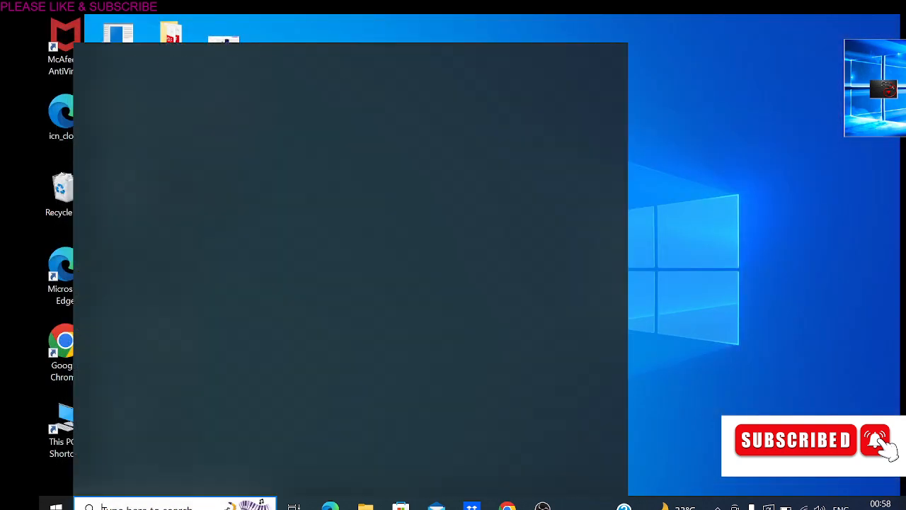
{"action": "type", "text": "see"}
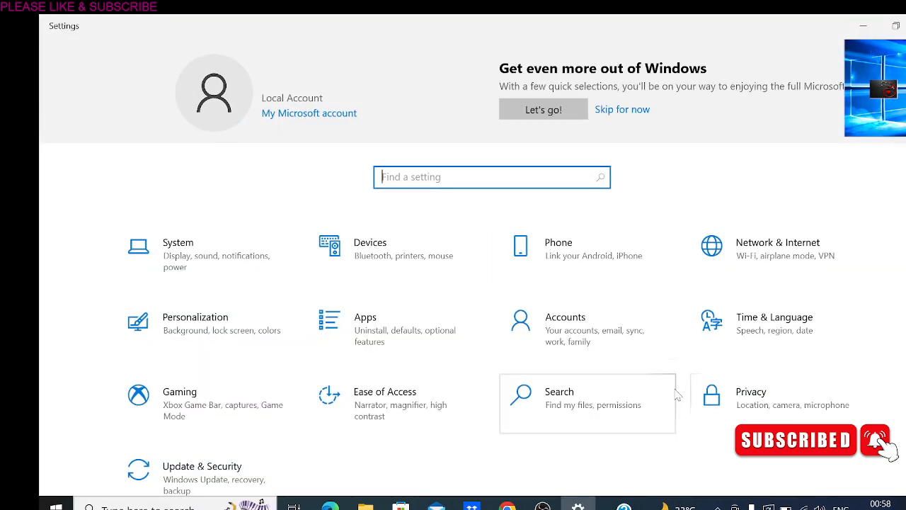
{"action": "mouse_move", "coordinate": [229, 464]}
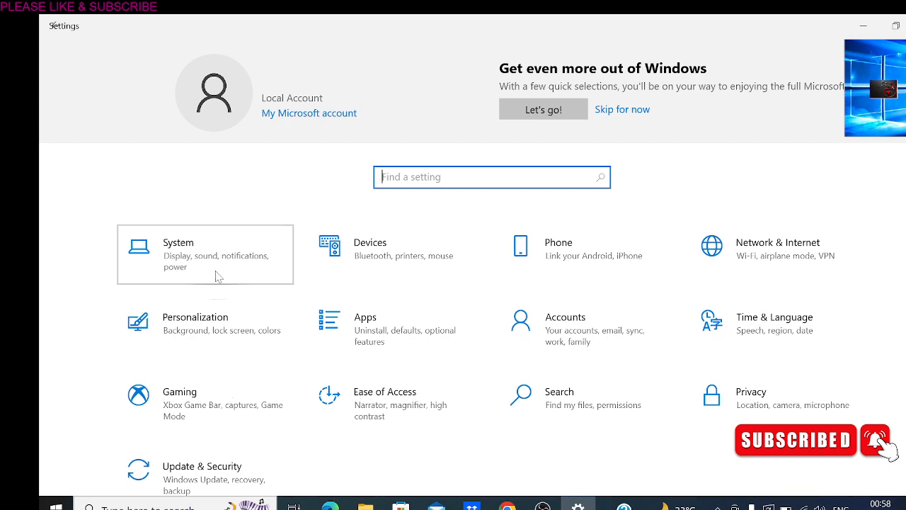
{"action": "left_click", "coordinate": [178, 255]}
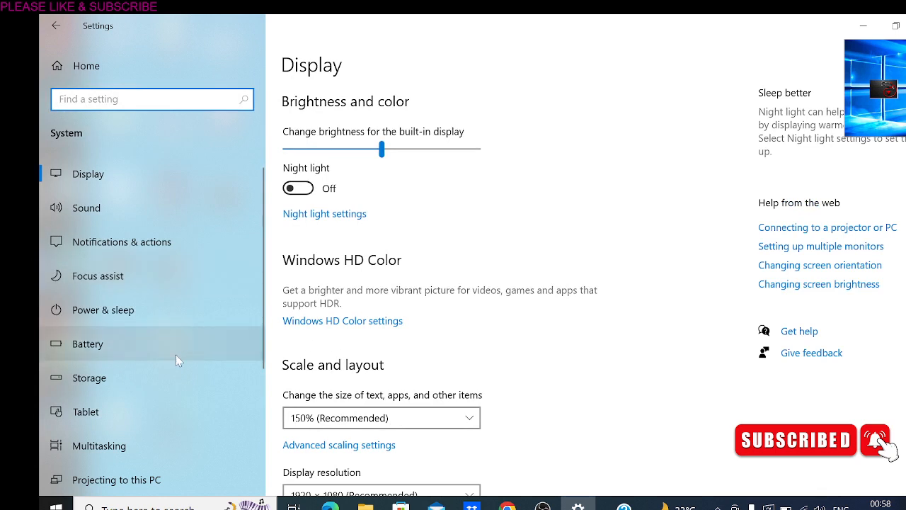
{"action": "scroll", "scroll_direction": "down", "scroll_amount": 3}
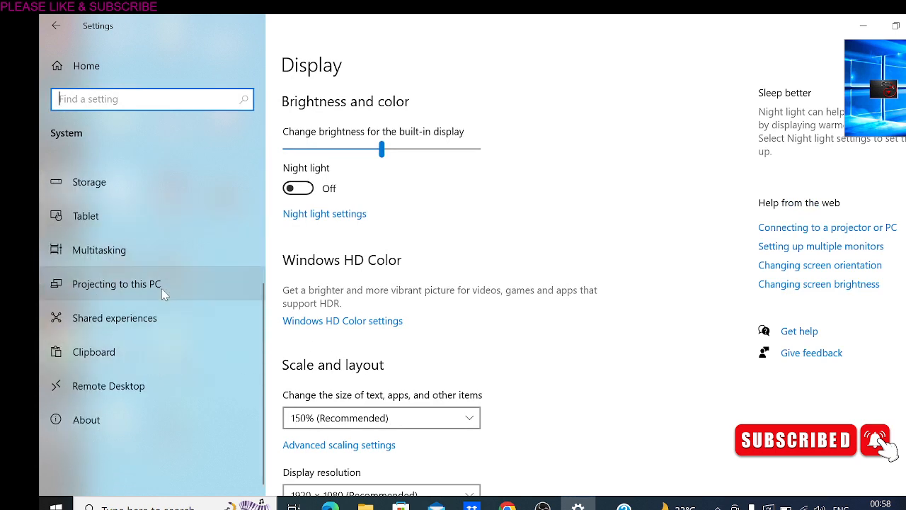
{"action": "scroll", "scroll_direction": "up", "scroll_amount": 3}
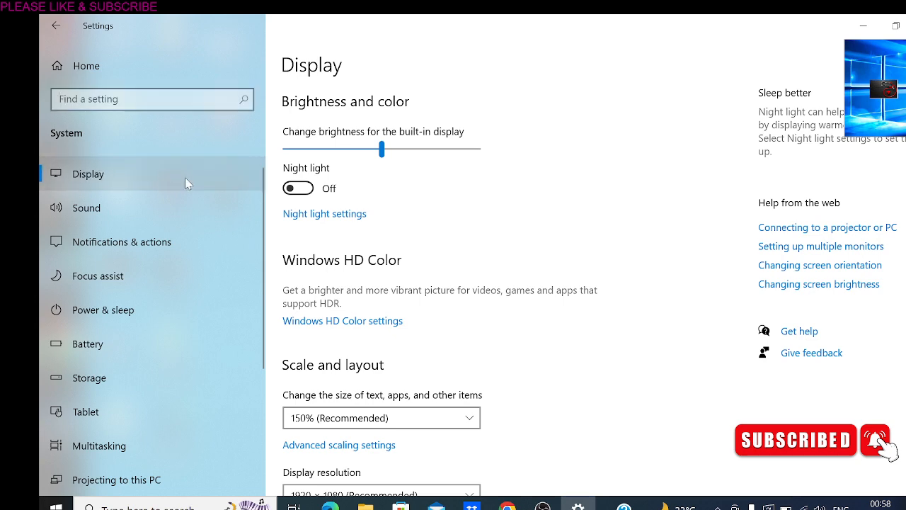
{"action": "scroll", "scroll_direction": "down", "scroll_amount": 3}
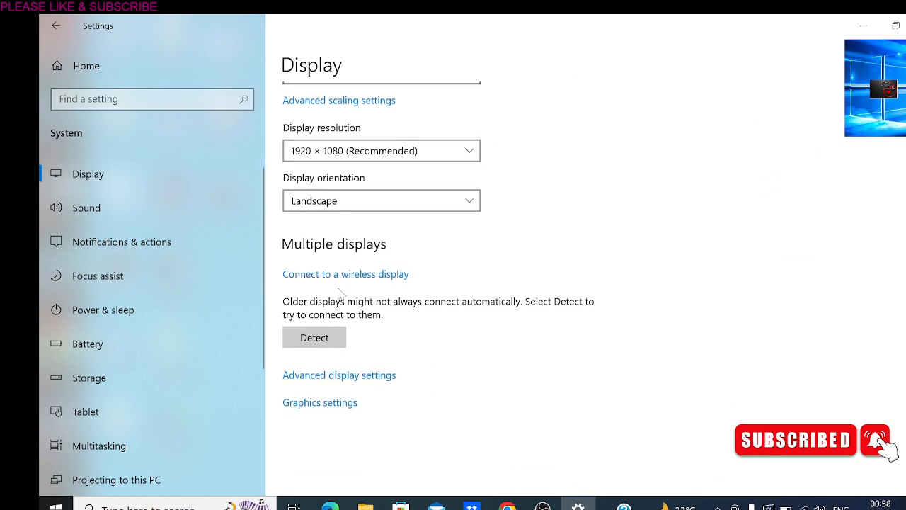
{"action": "scroll", "scroll_direction": "up", "scroll_amount": 3}
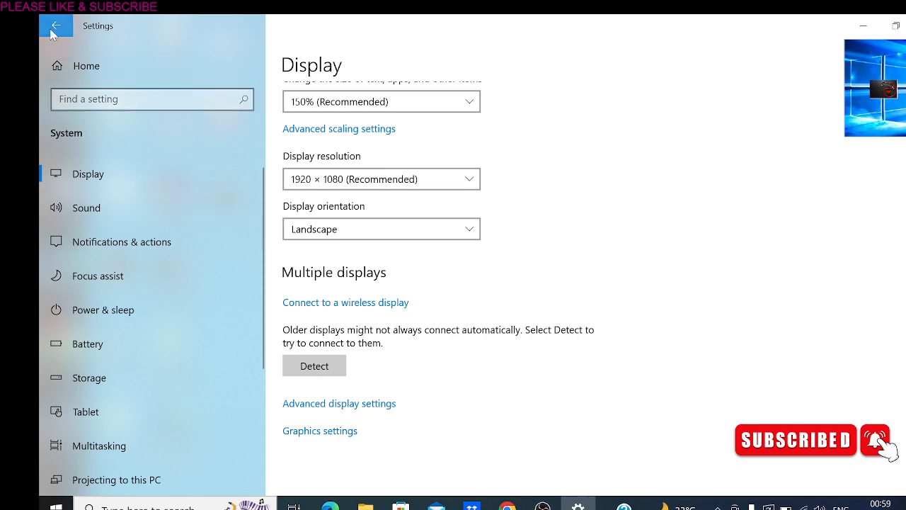
{"action": "left_click", "coordinate": [57, 26]}
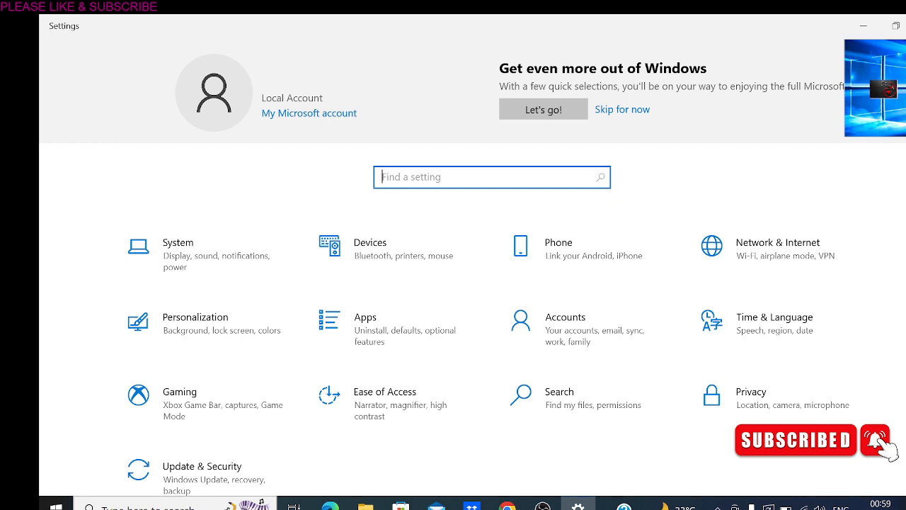
Search 'troubleshoot', go to Troubleshoot settings and list the Additional troubleshooters
{"action": "type", "text": "tr"}
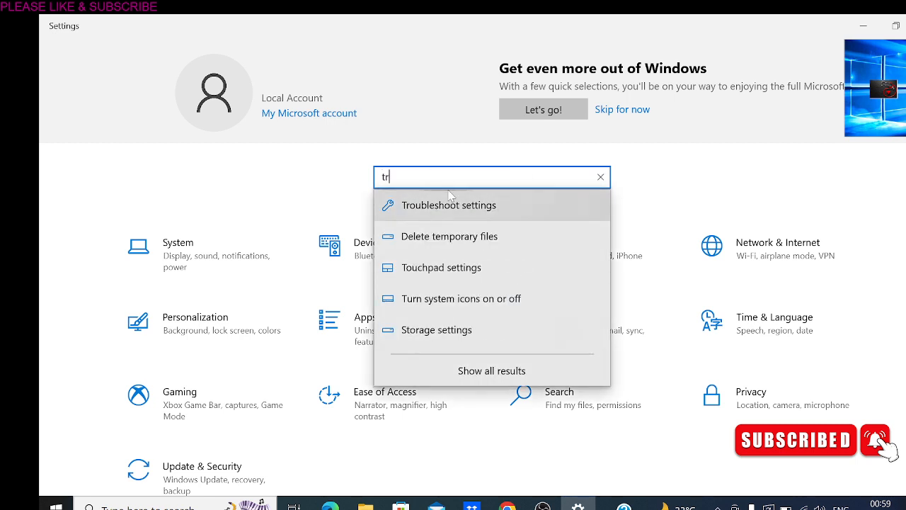
{"action": "left_click", "coordinate": [450, 204]}
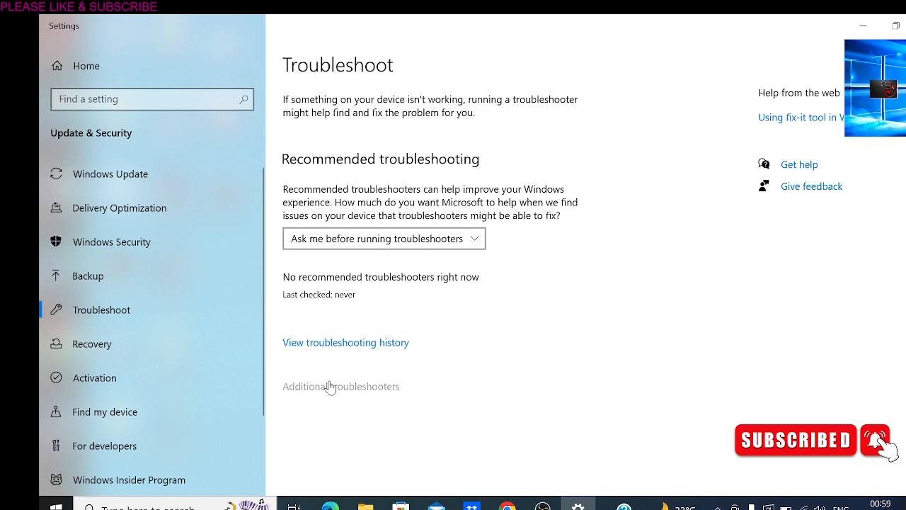
{"action": "left_click", "coordinate": [339, 385]}
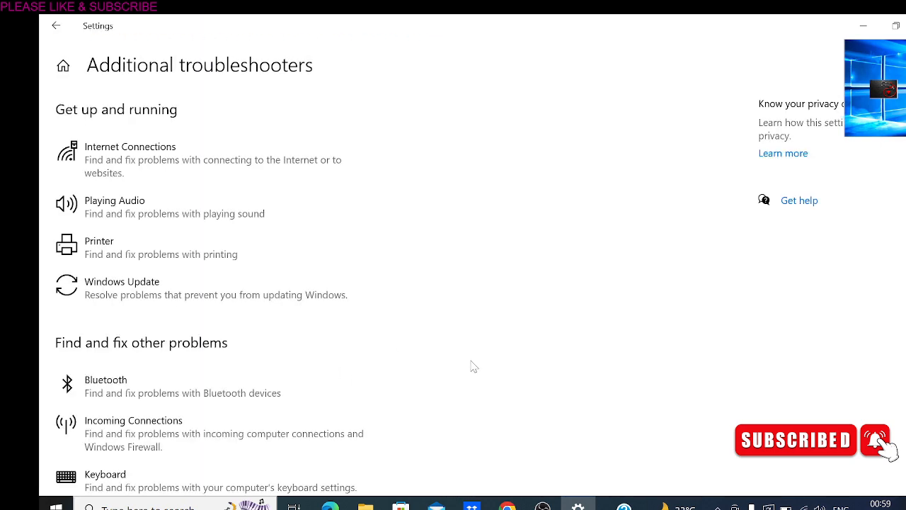
{"action": "scroll", "scroll_direction": "down", "scroll_amount": 3}
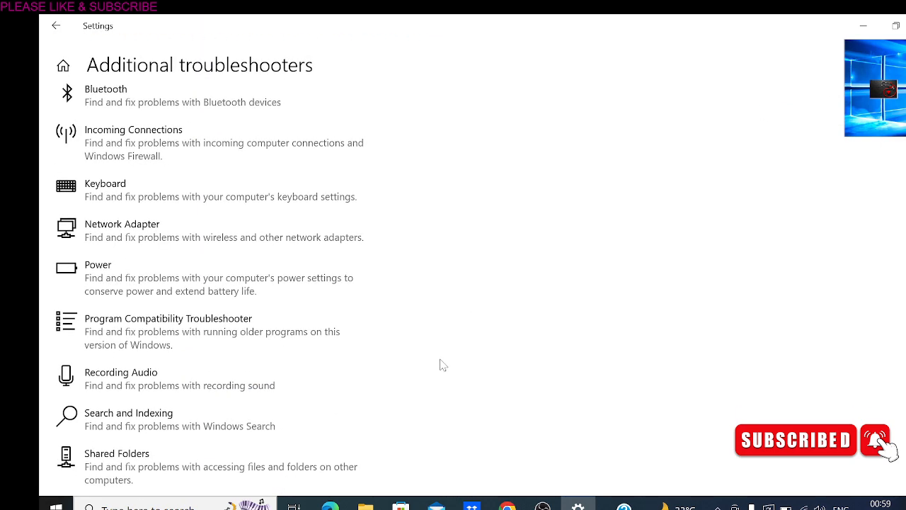
{"action": "scroll", "scroll_direction": "up", "scroll_amount": 3}
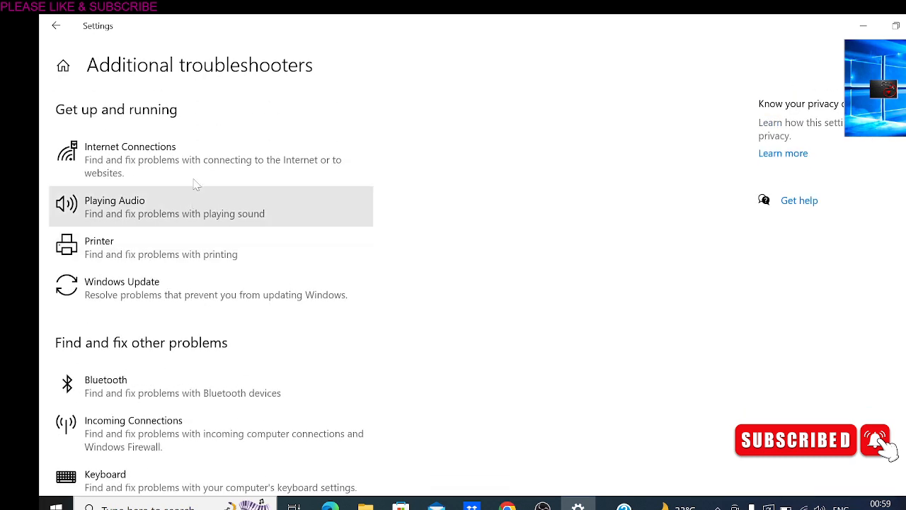
{"action": "mouse_move", "coordinate": [170, 210]}
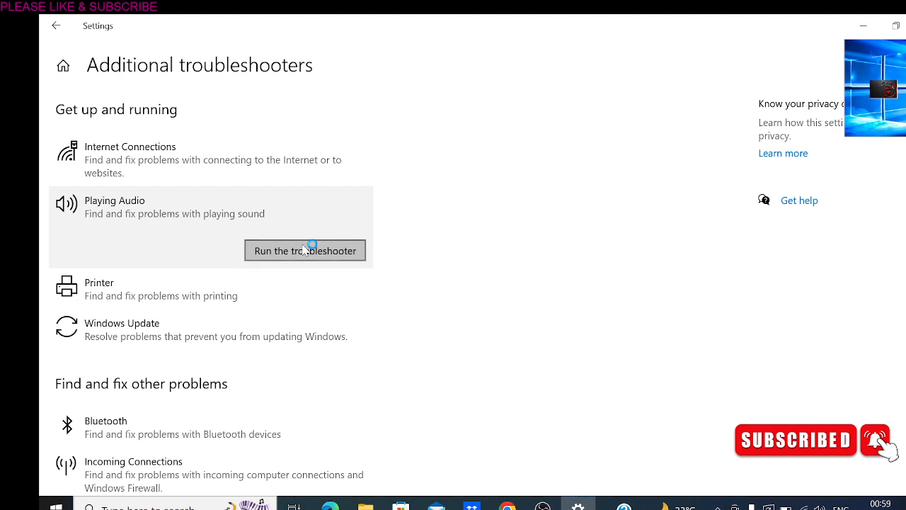
Run Playing Audio on the default Speaker and cancel at the sound-enhancements prompt
{"action": "left_click", "coordinate": [304, 251]}
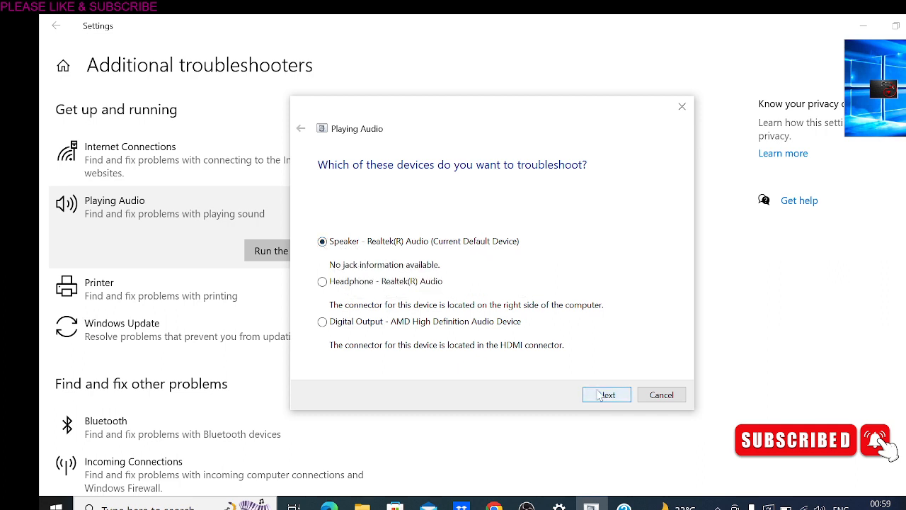
{"action": "left_click", "coordinate": [606, 394]}
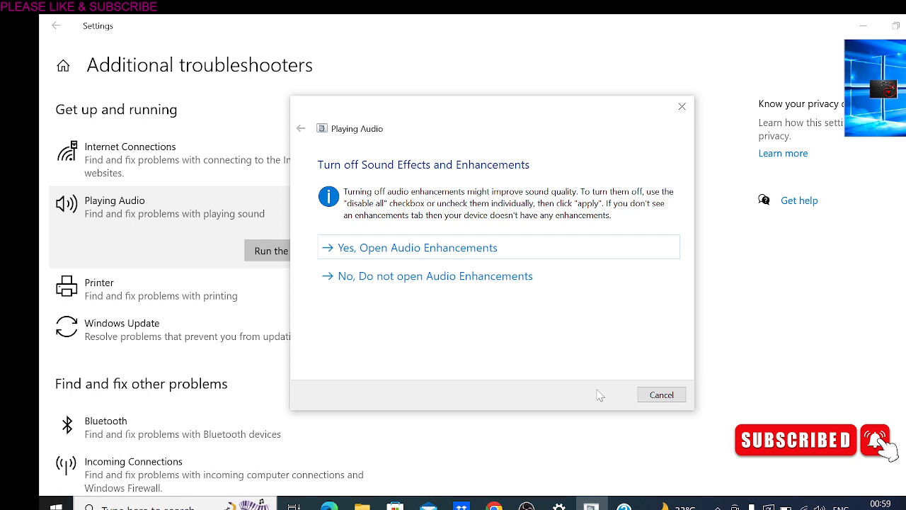
{"action": "mouse_move", "coordinate": [525, 303]}
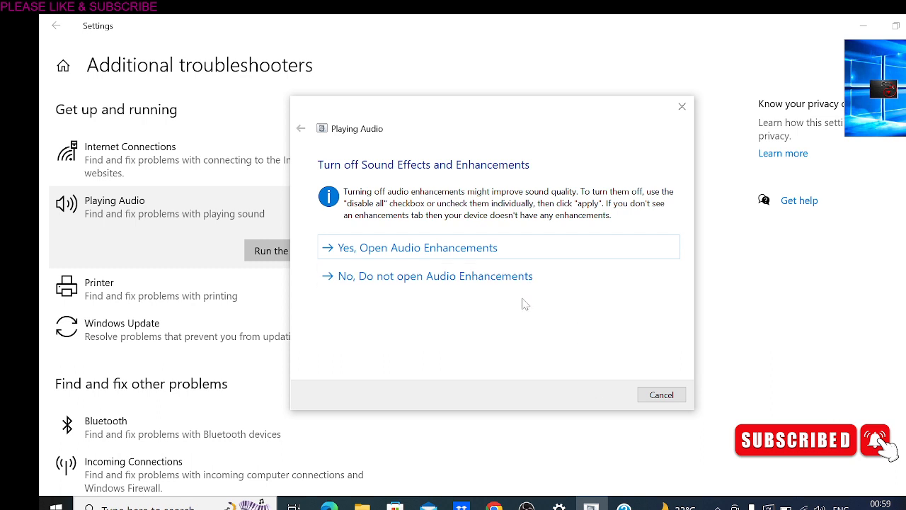
{"action": "mouse_move", "coordinate": [500, 252]}
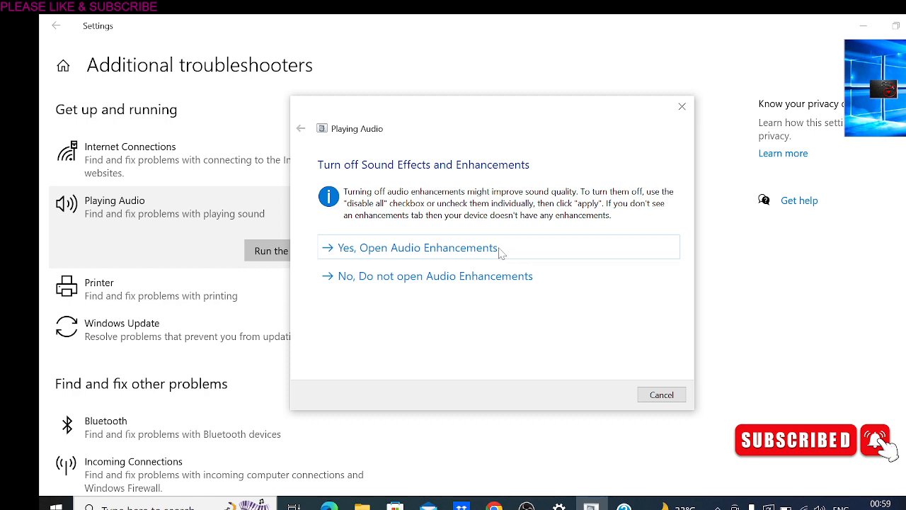
{"action": "mouse_move", "coordinate": [478, 286]}
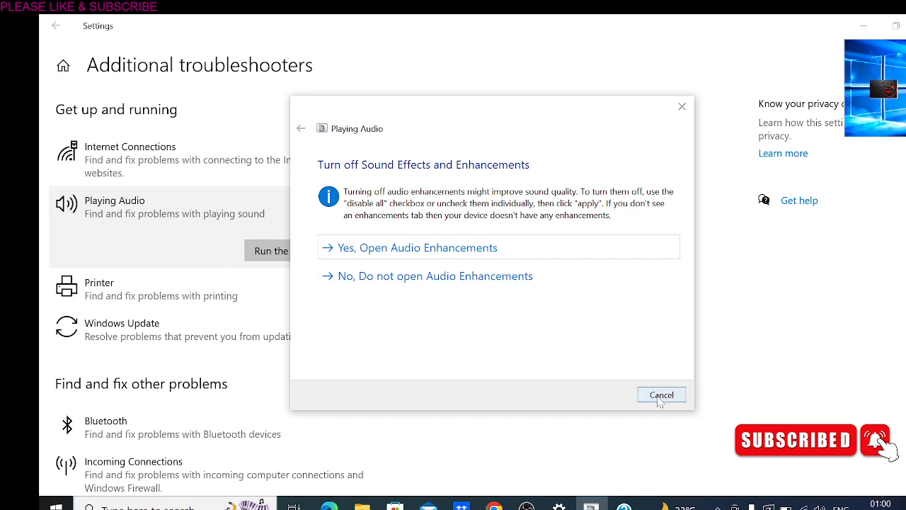
{"action": "left_click", "coordinate": [661, 393]}
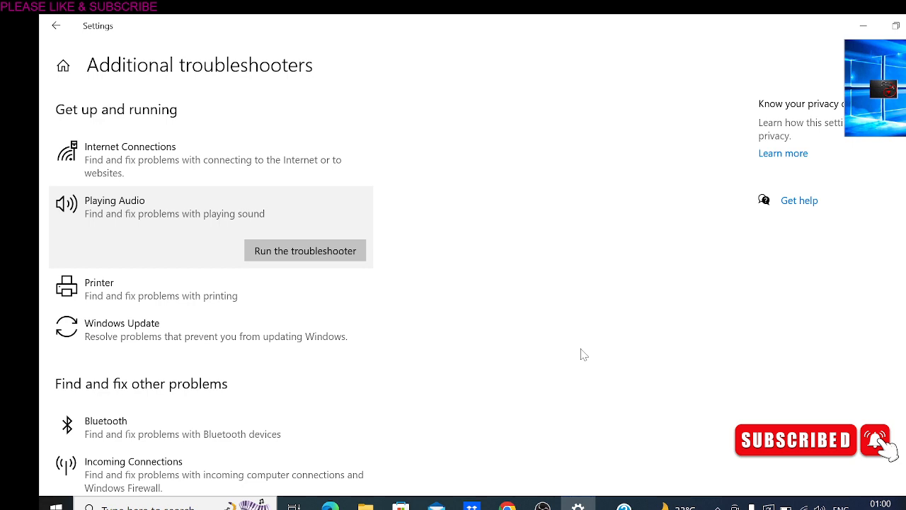
{"action": "mouse_move", "coordinate": [552, 430]}
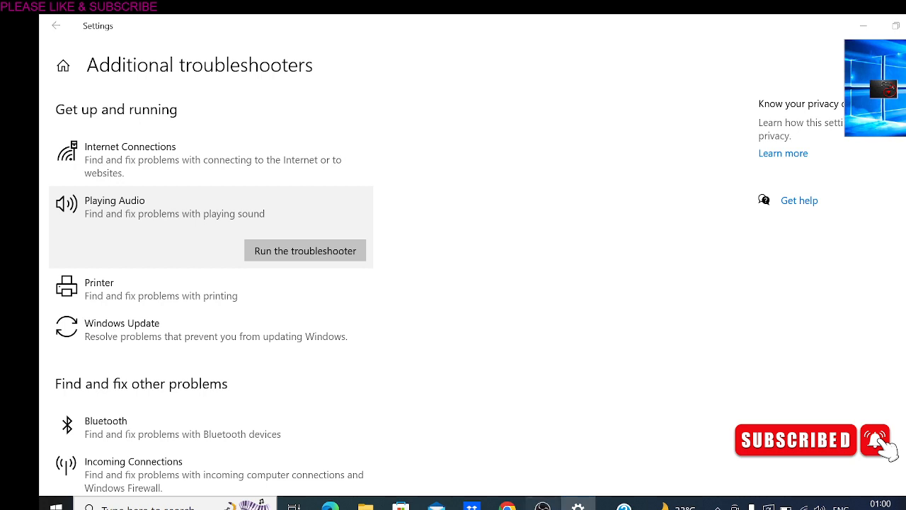
{"action": "mouse_move", "coordinate": [799, 313]}
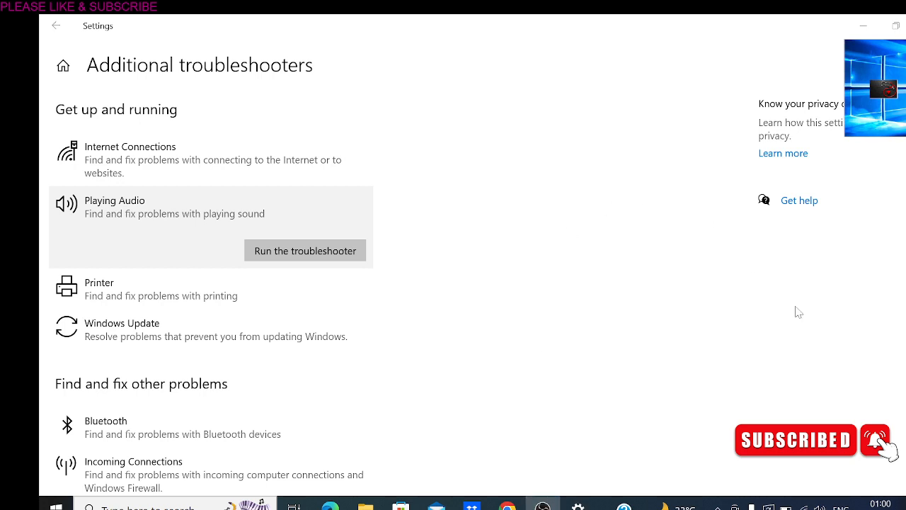
{"action": "mouse_move", "coordinate": [869, 371]}
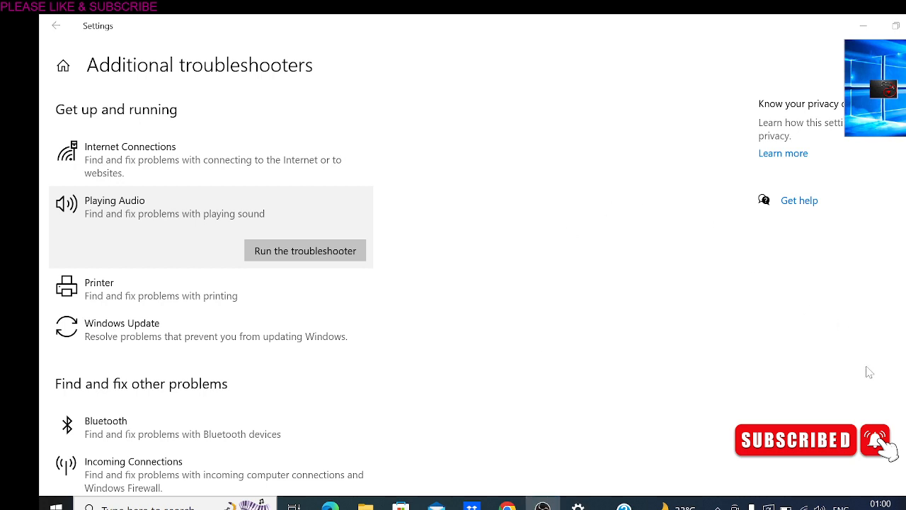